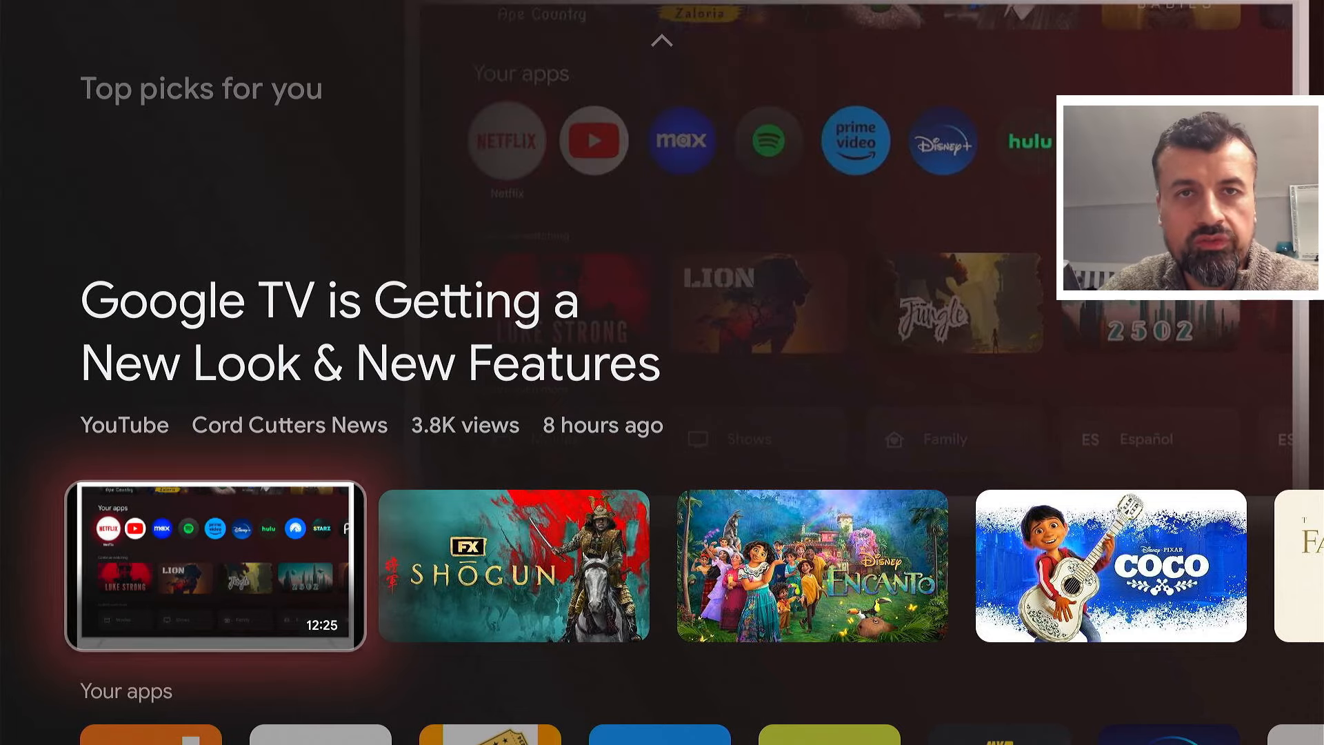
# - Move up from Top picks to the Prime Video banner for The Second Best Hospital In The Galaxy
pyautogui.scroll(-3)
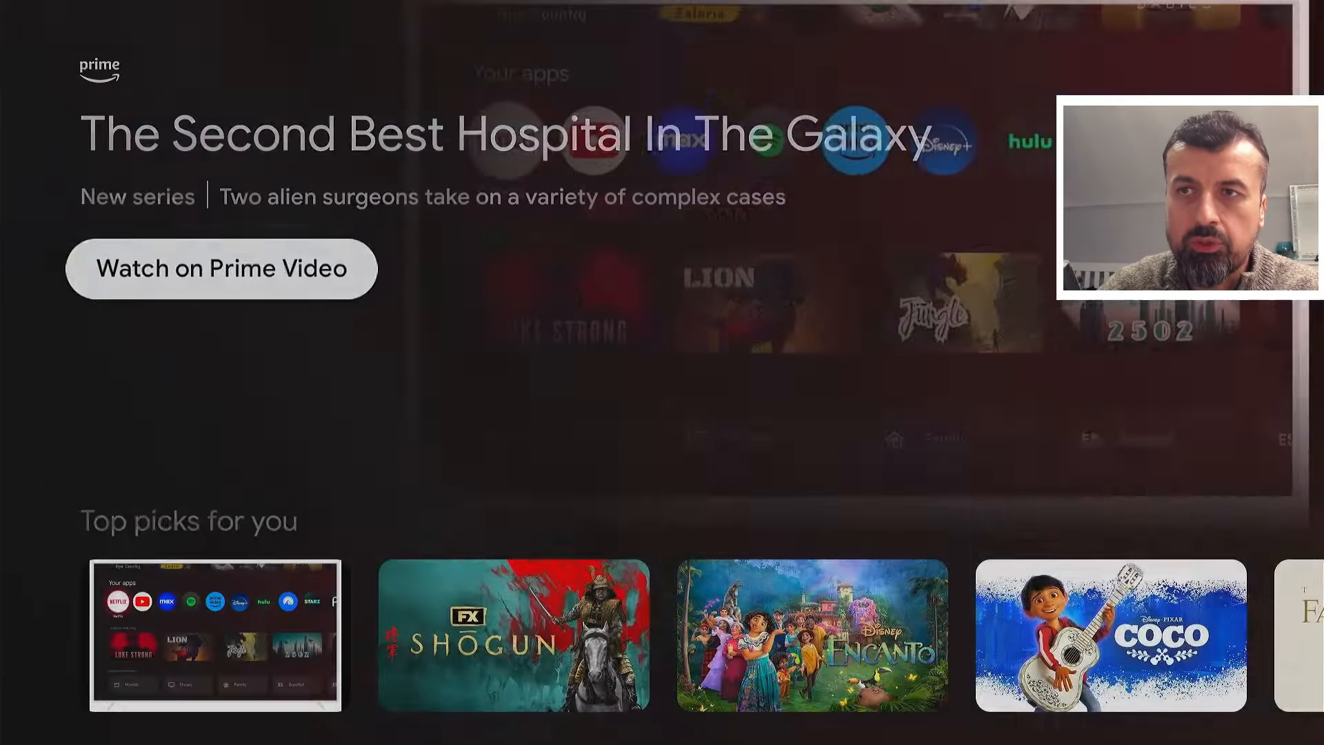
# - Visit the empty Library page, then go to Apps and open the Your apps grid
pyautogui.click(650, 75)
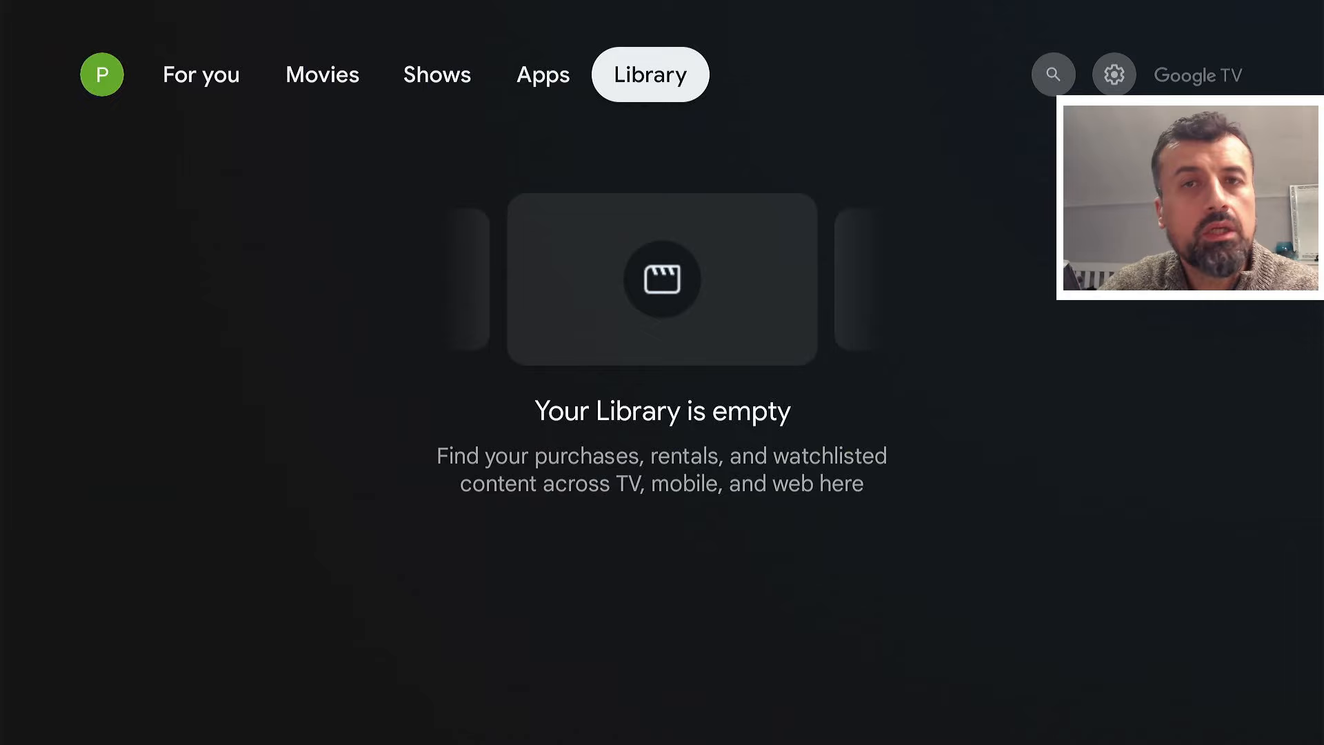
pyautogui.click(1114, 74)
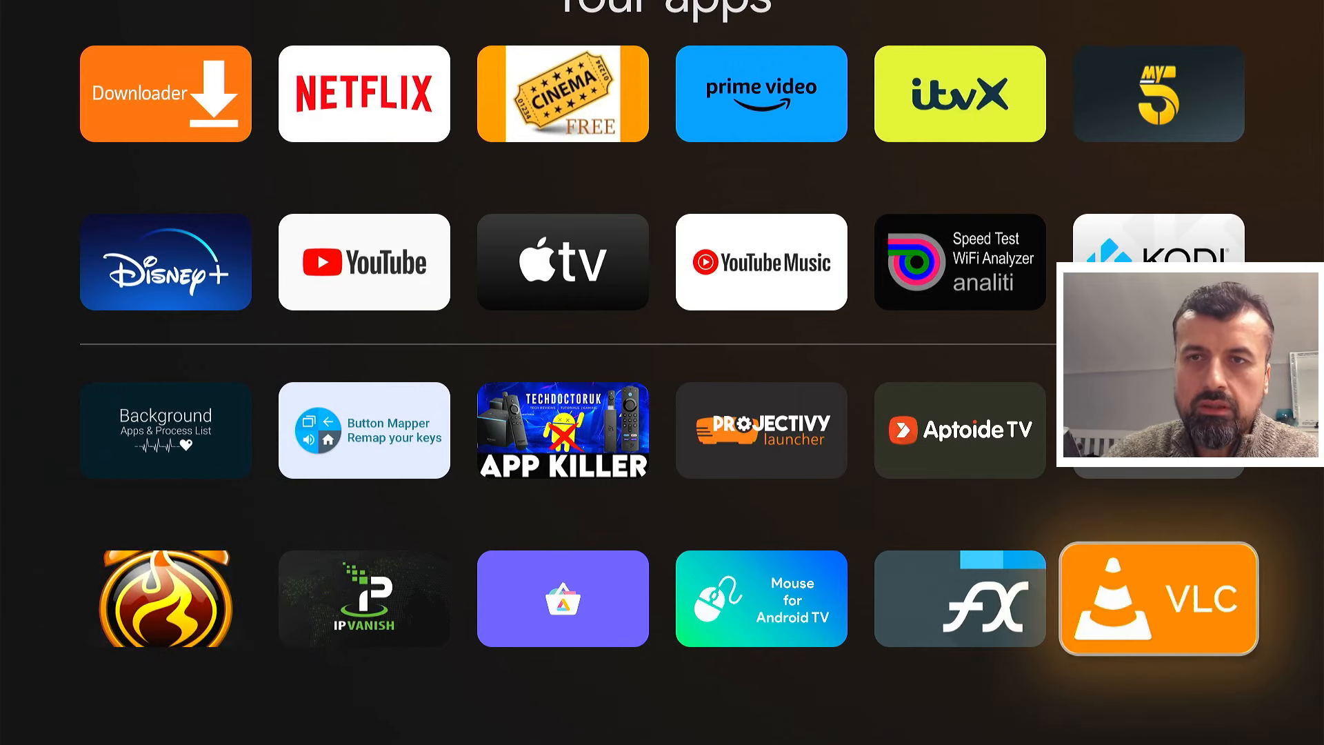
# - Launch VLC, browse its Video library of seven videos, then return home
pyautogui.click(1156, 598)
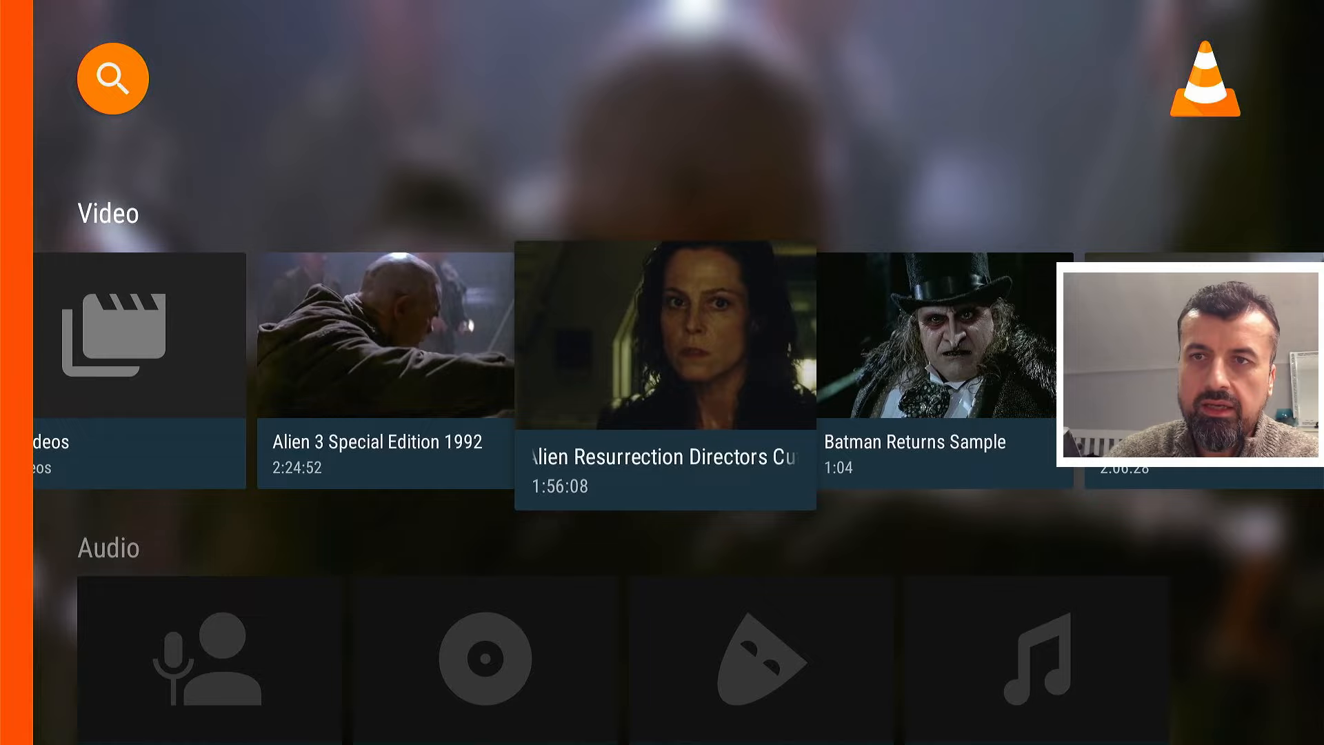
pyautogui.hscroll(3)
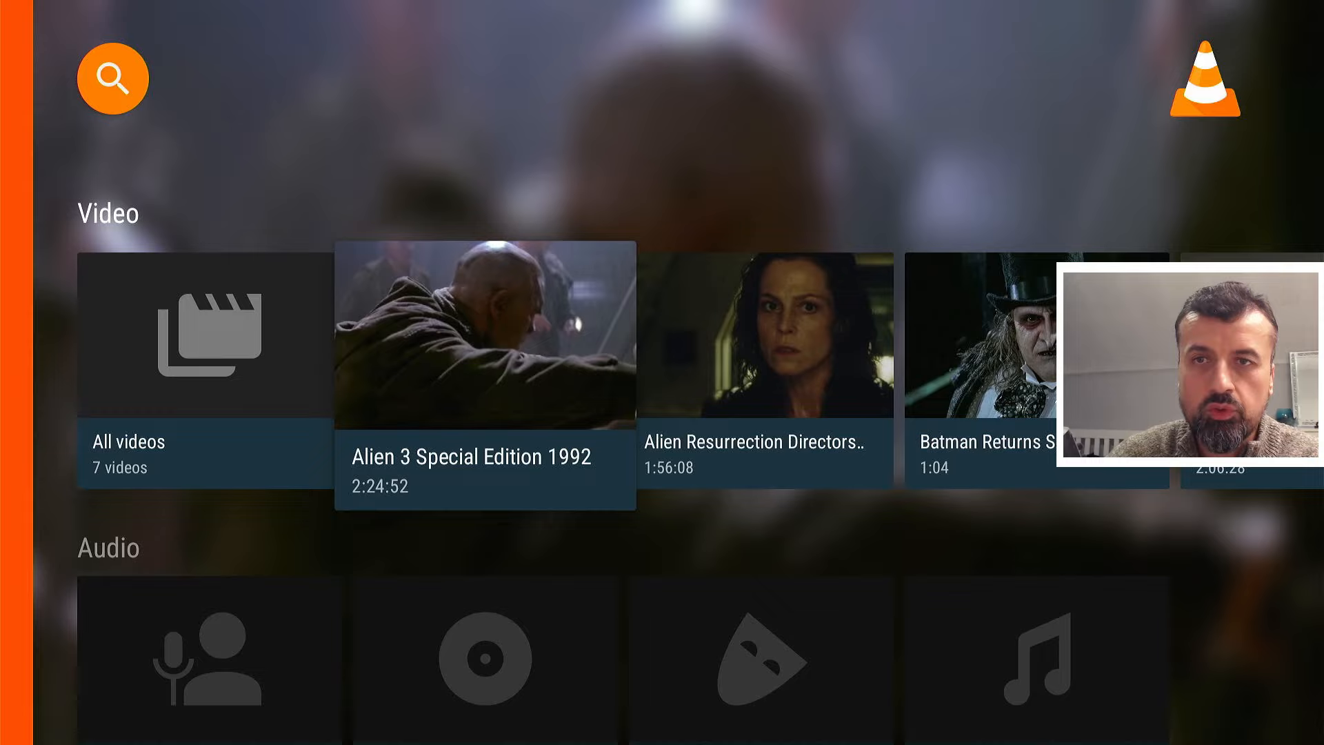
pyautogui.hscroll(3)
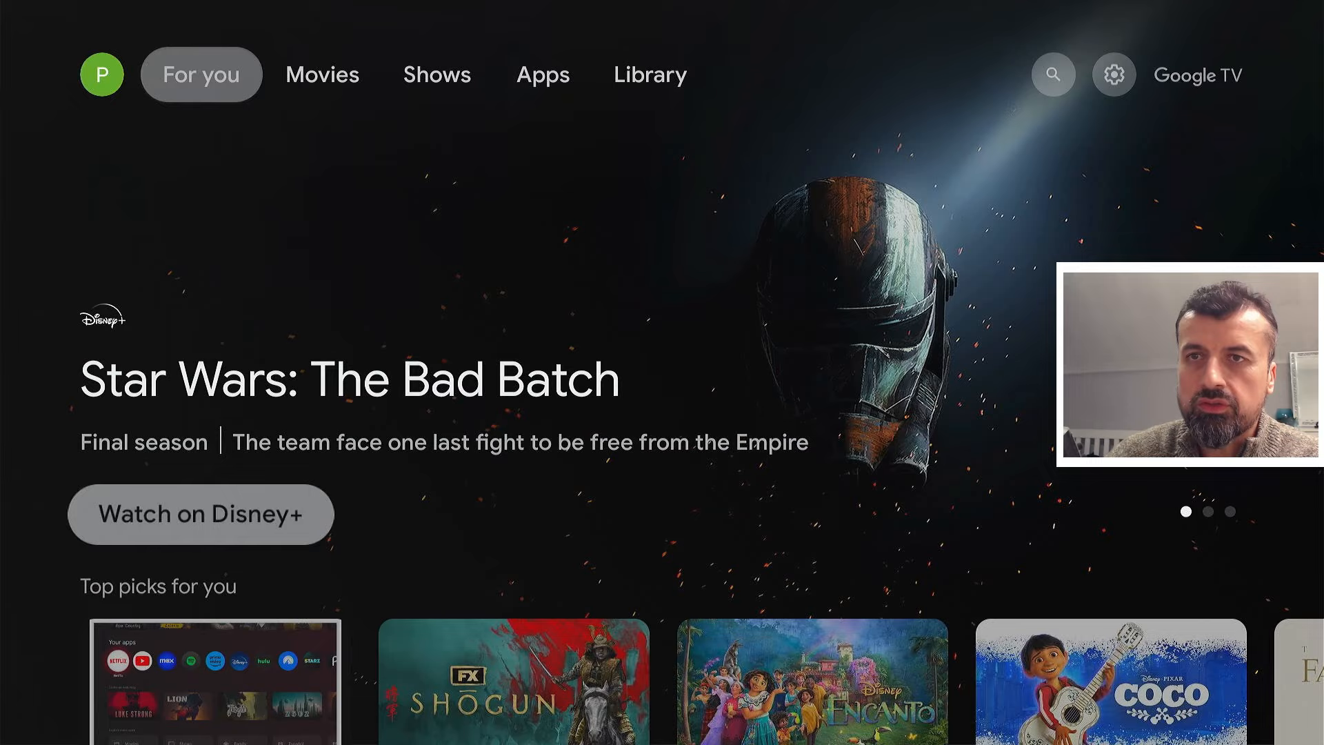
# - Reach full device Settings via quick settings and open analiti's storage location options
pyautogui.click(1053, 74)
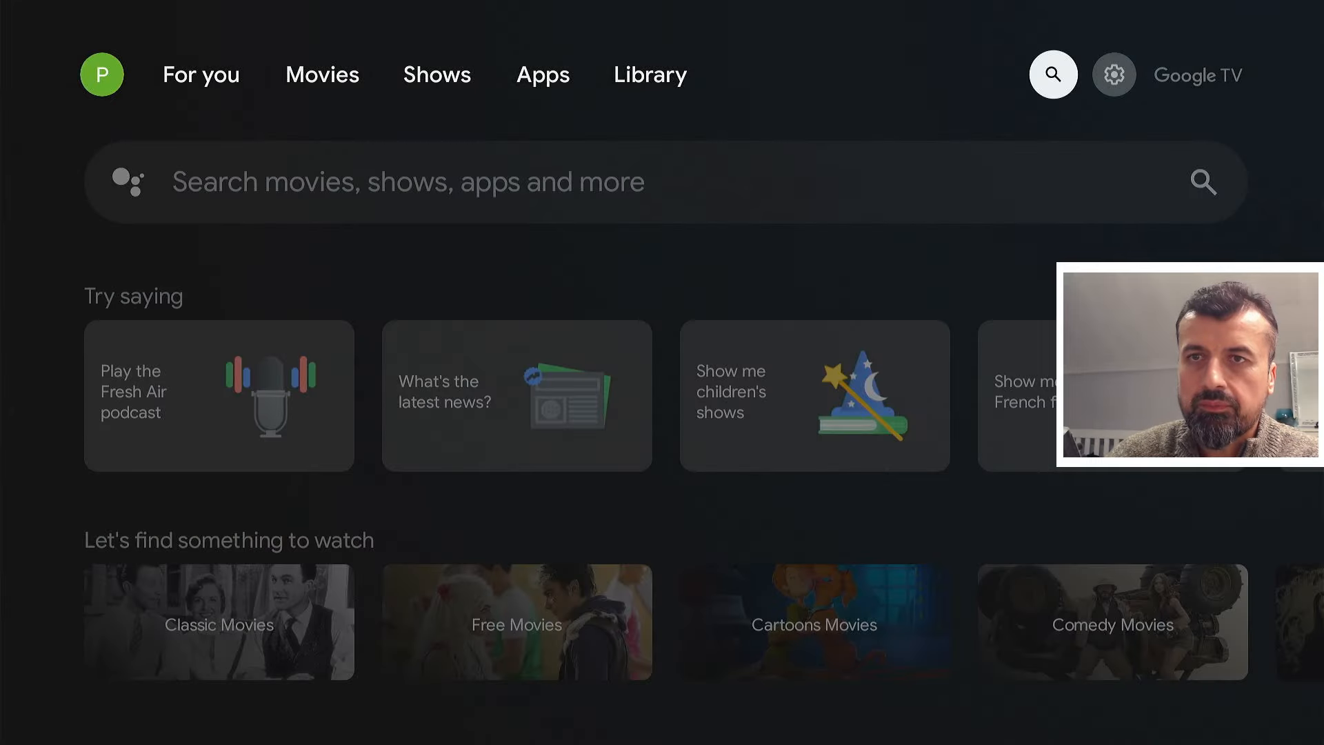
pyautogui.click(1113, 74)
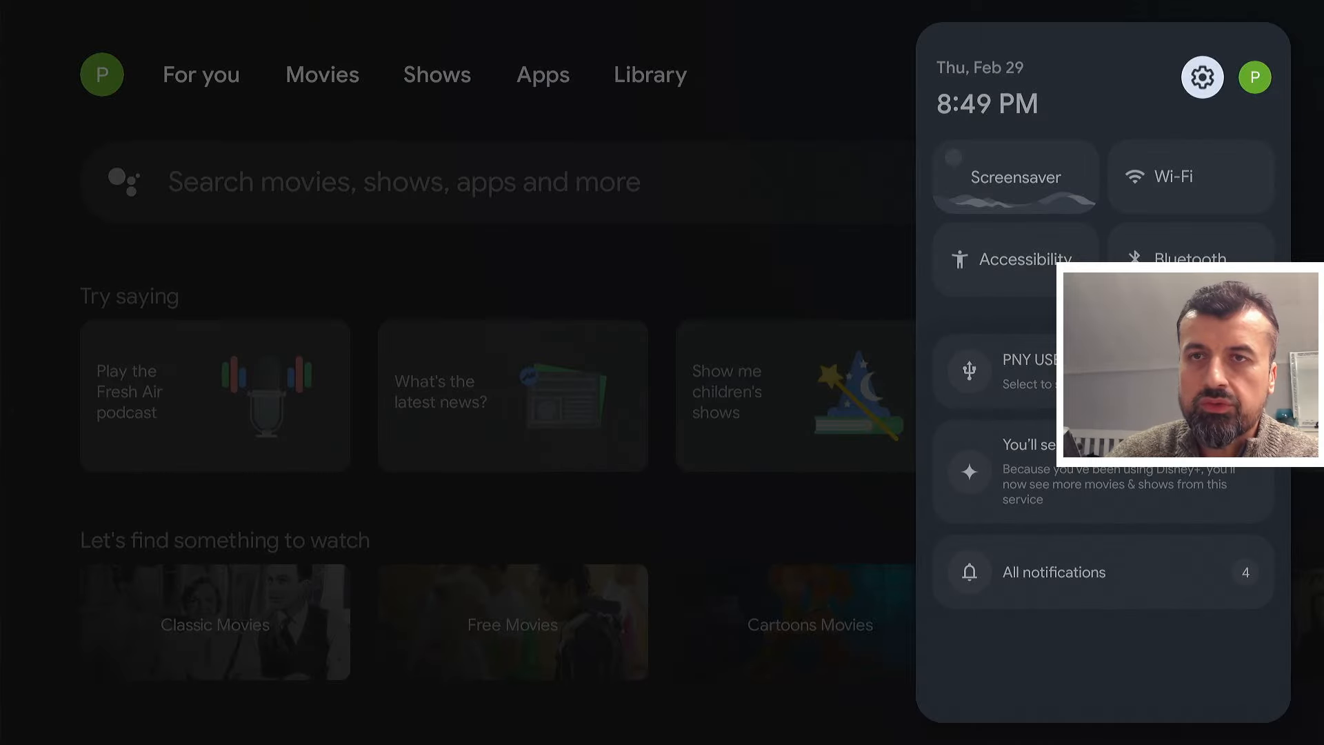
pyautogui.click(1201, 76)
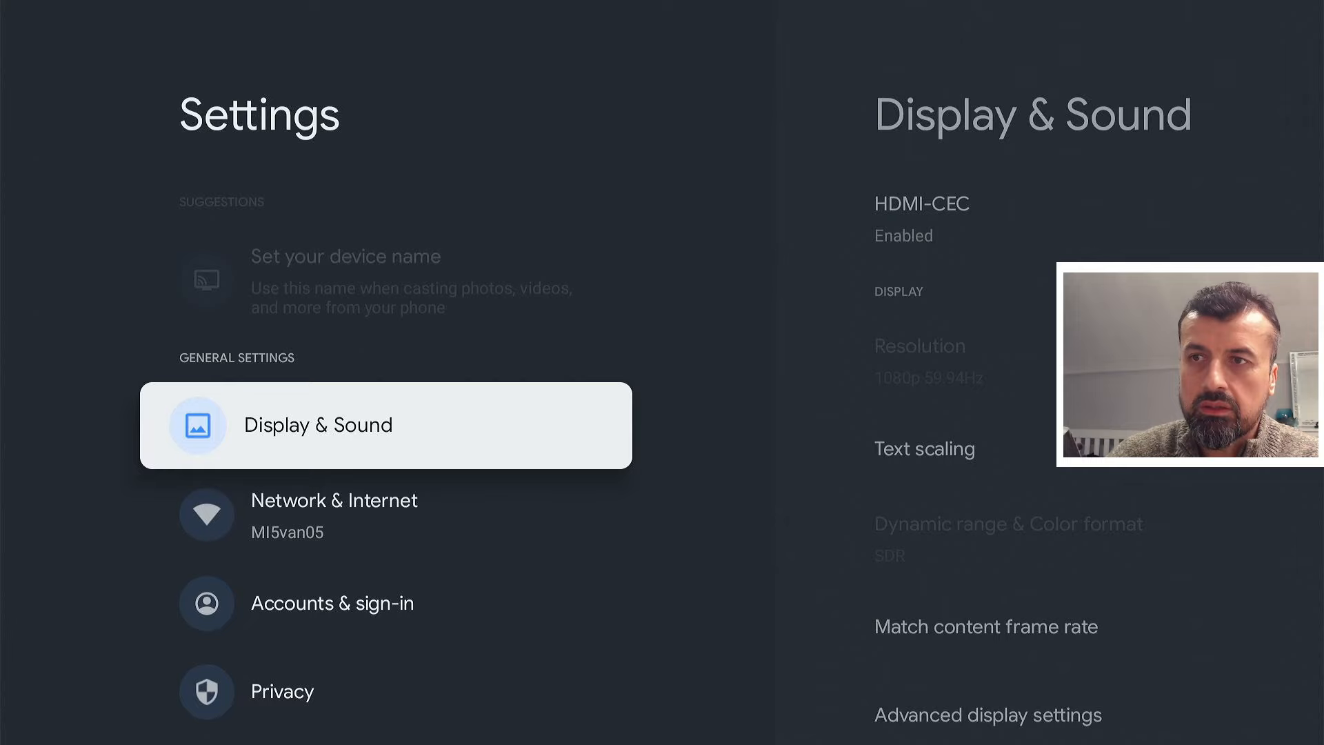
pyautogui.scroll(-3)
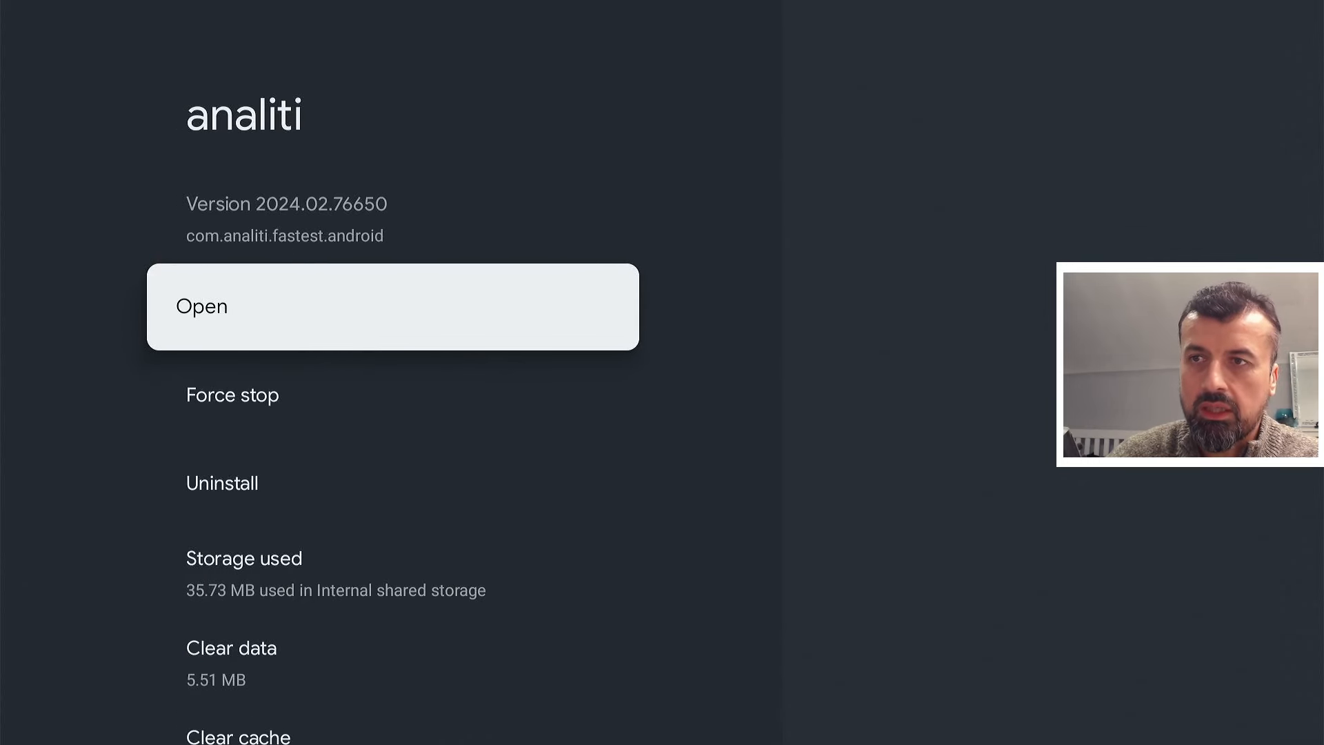
pyautogui.scroll(-3)
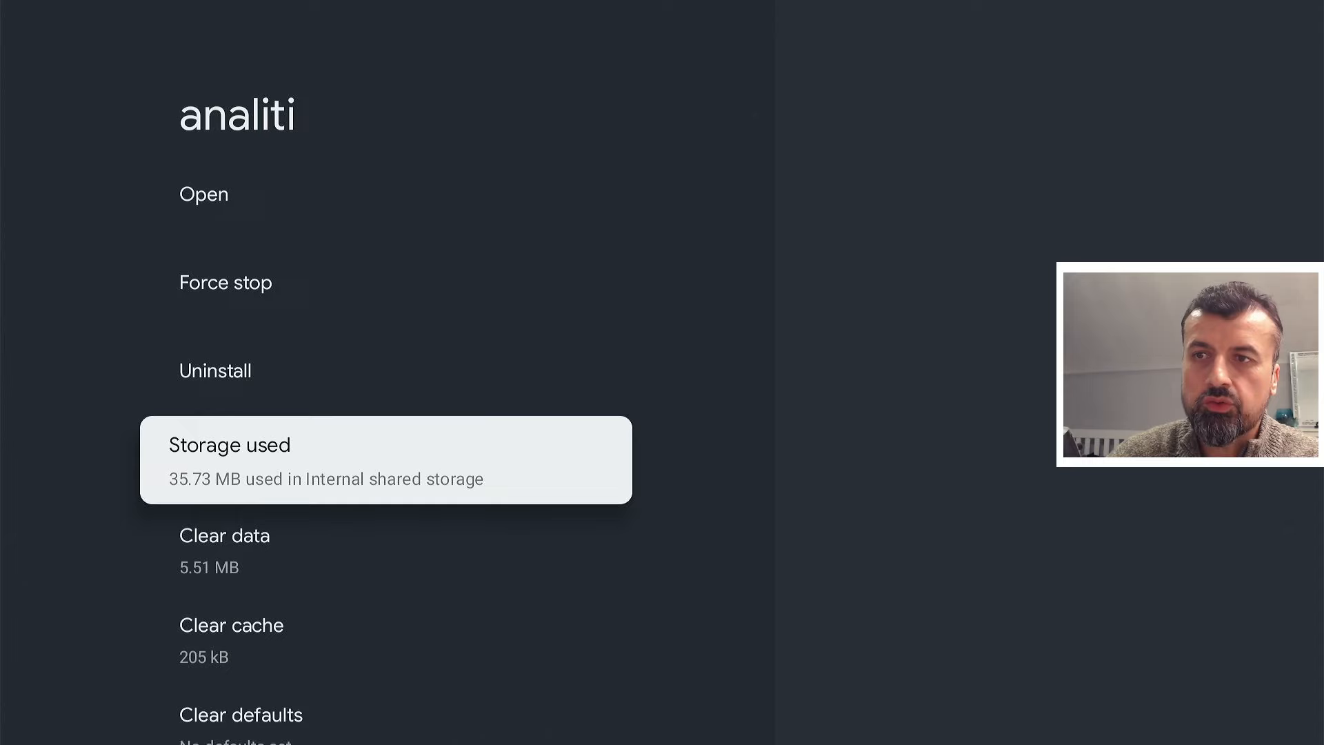
pyautogui.click(385, 459)
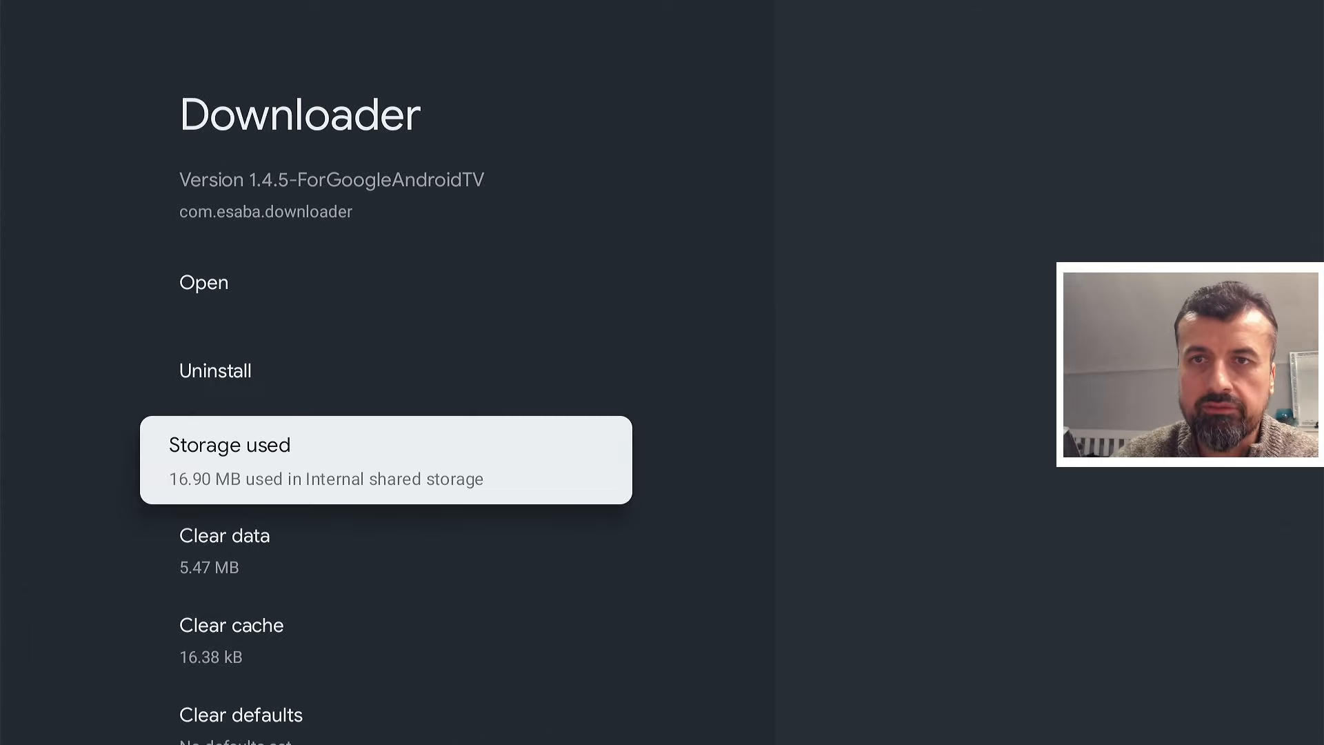
# - Back out to the main settings list and scroll through System settings
pyautogui.press('Back')
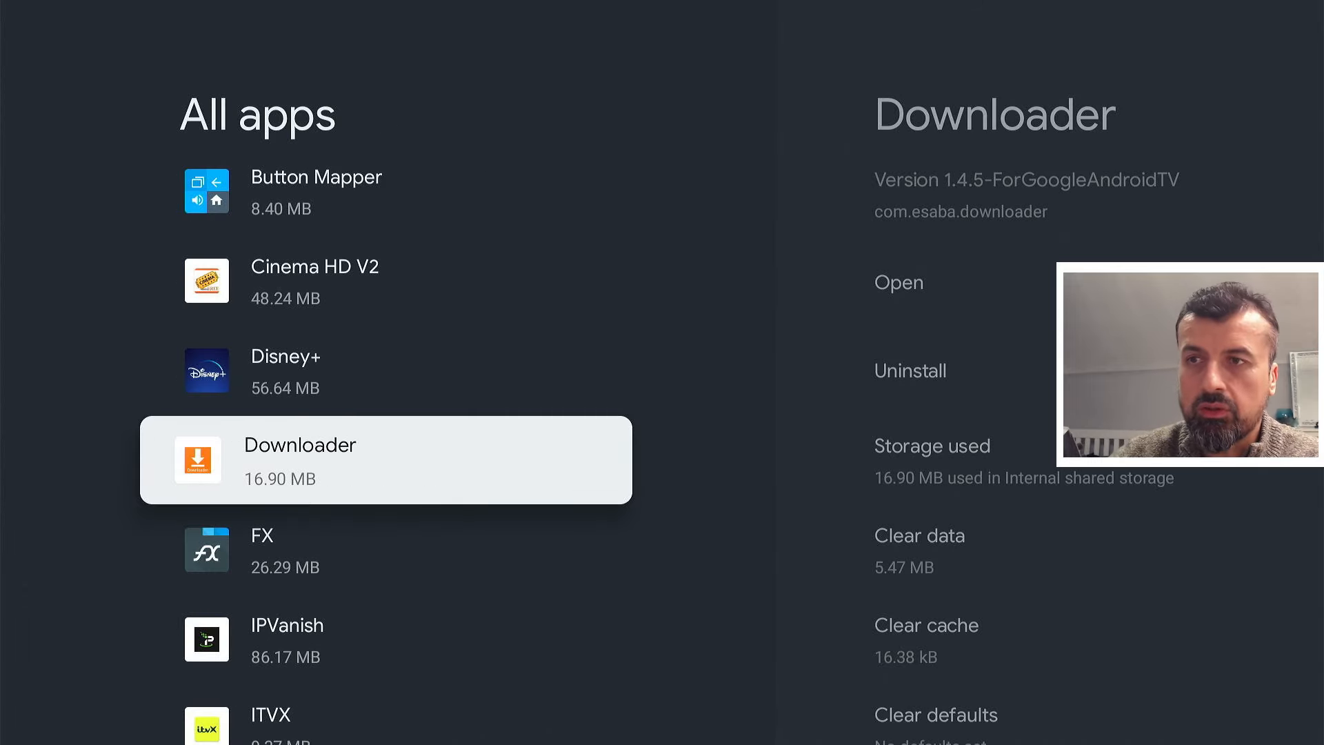
pyautogui.press('Back')
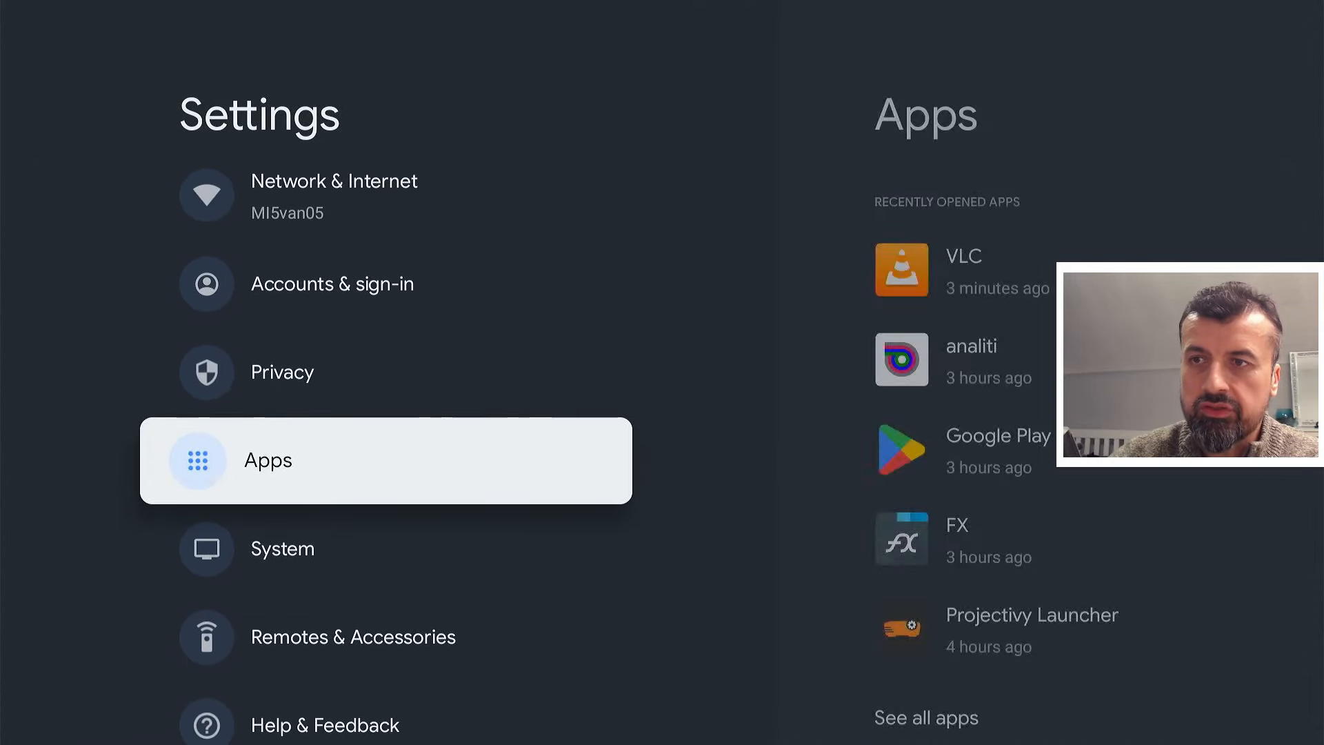
pyautogui.click(282, 549)
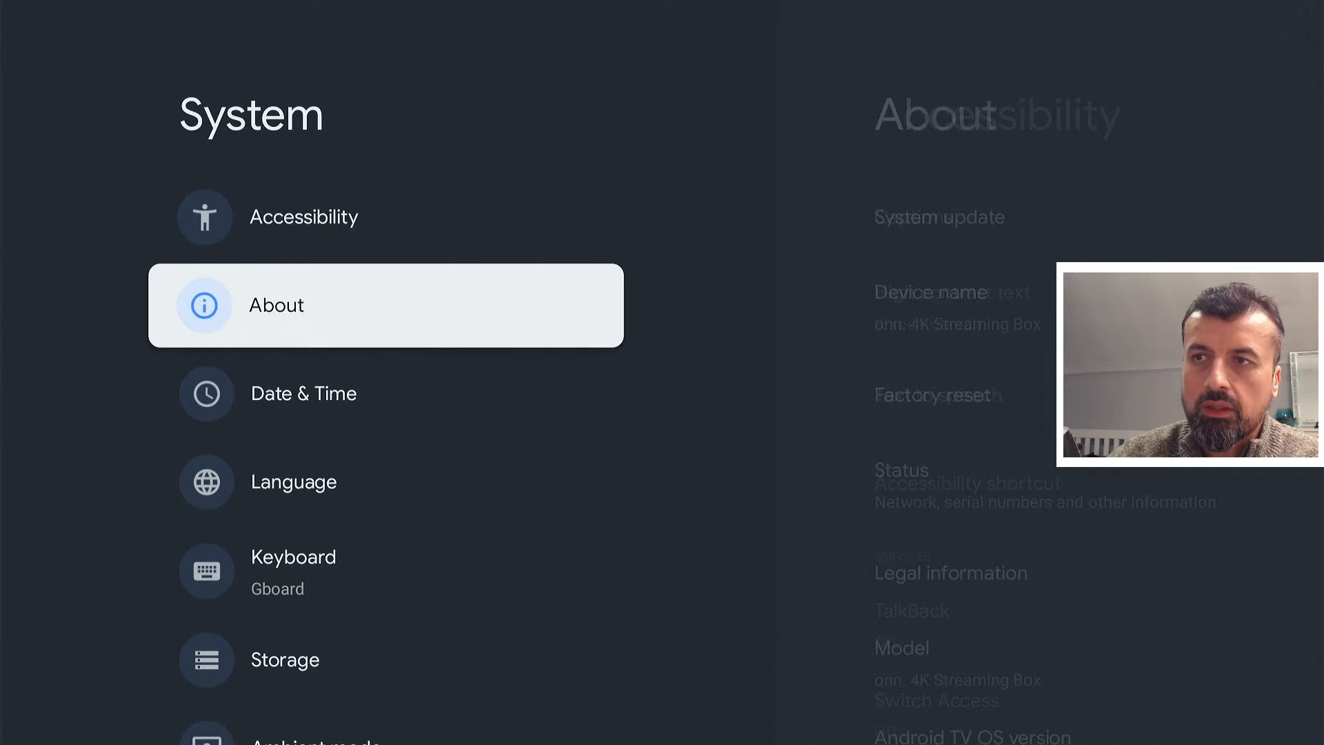
pyautogui.scroll(-3)
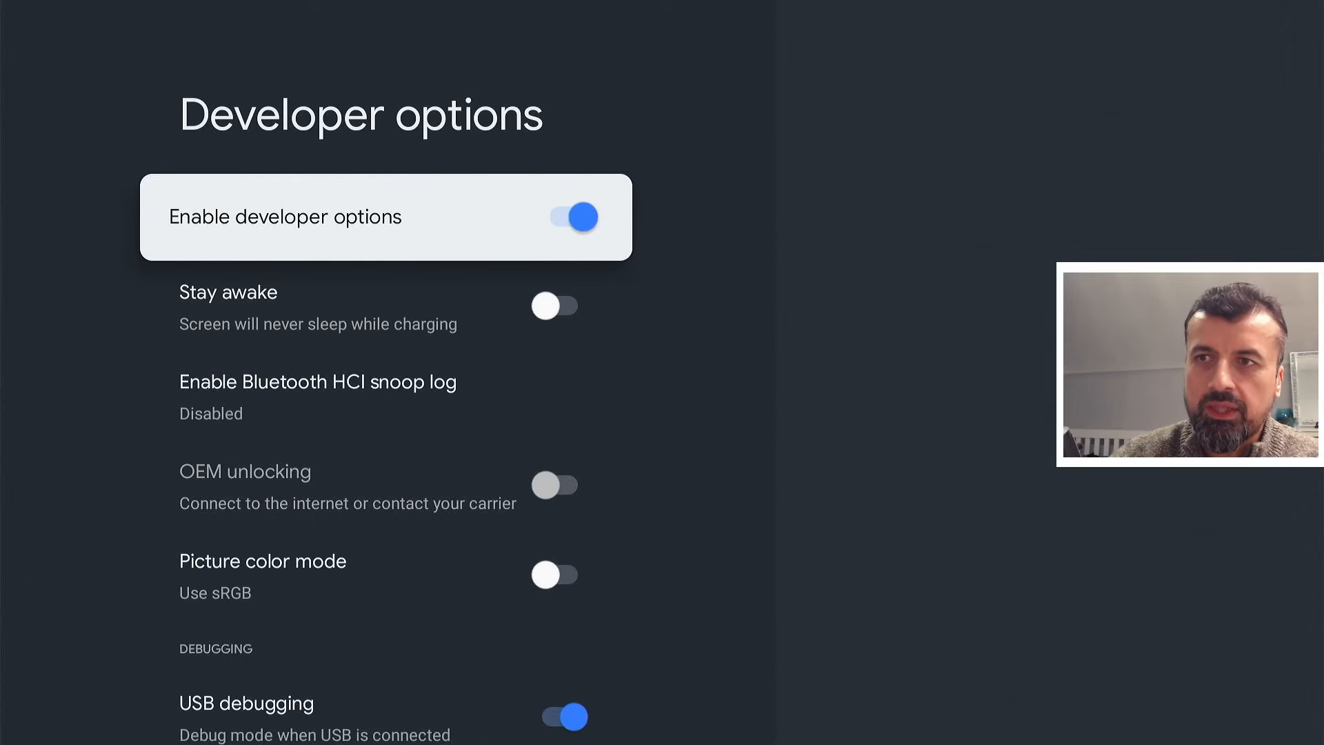
pyautogui.scroll(-3)
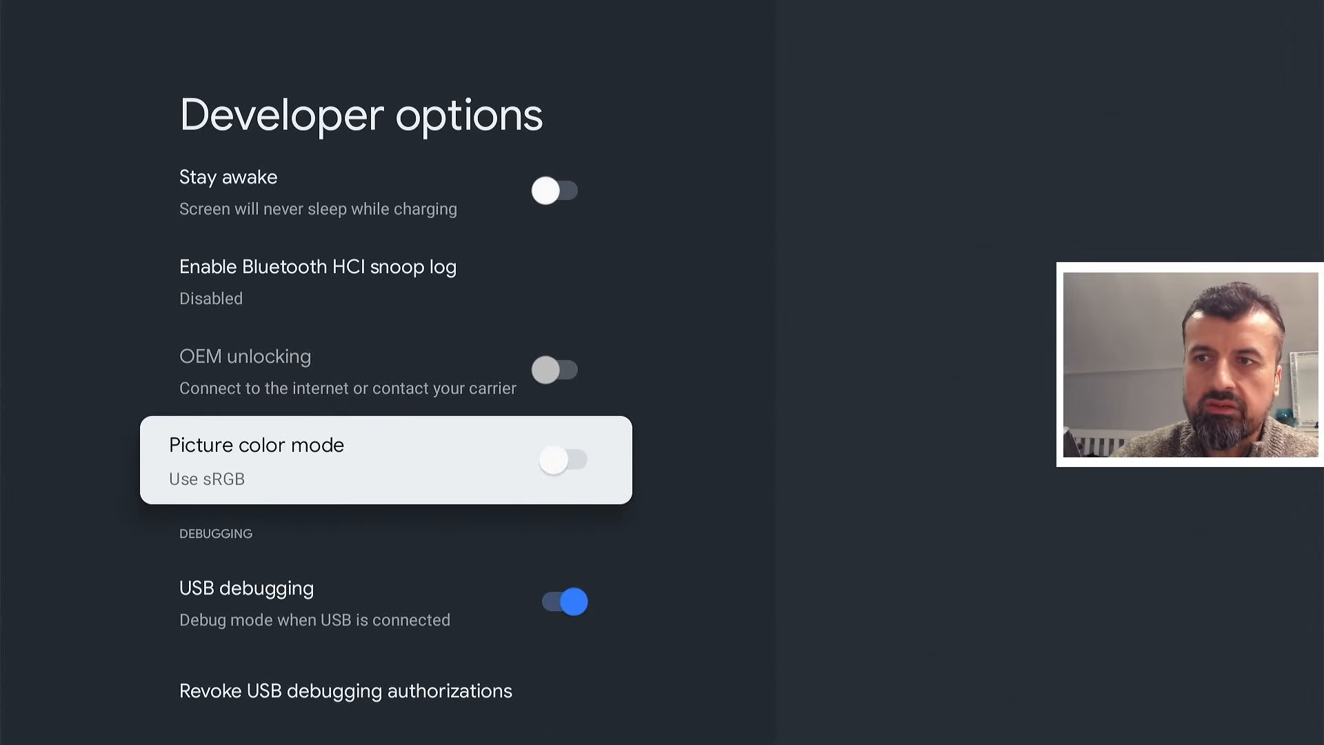
pyautogui.scroll(-3)
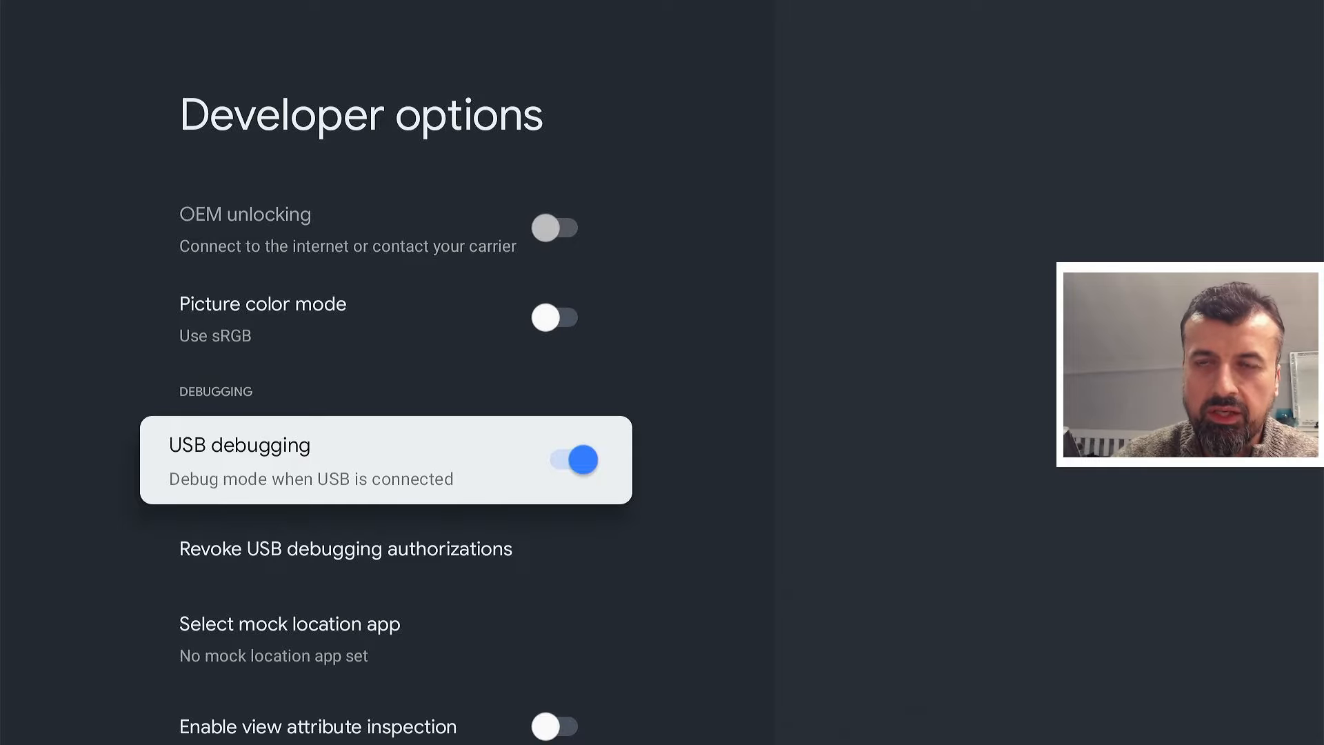
pyautogui.scroll(-3)
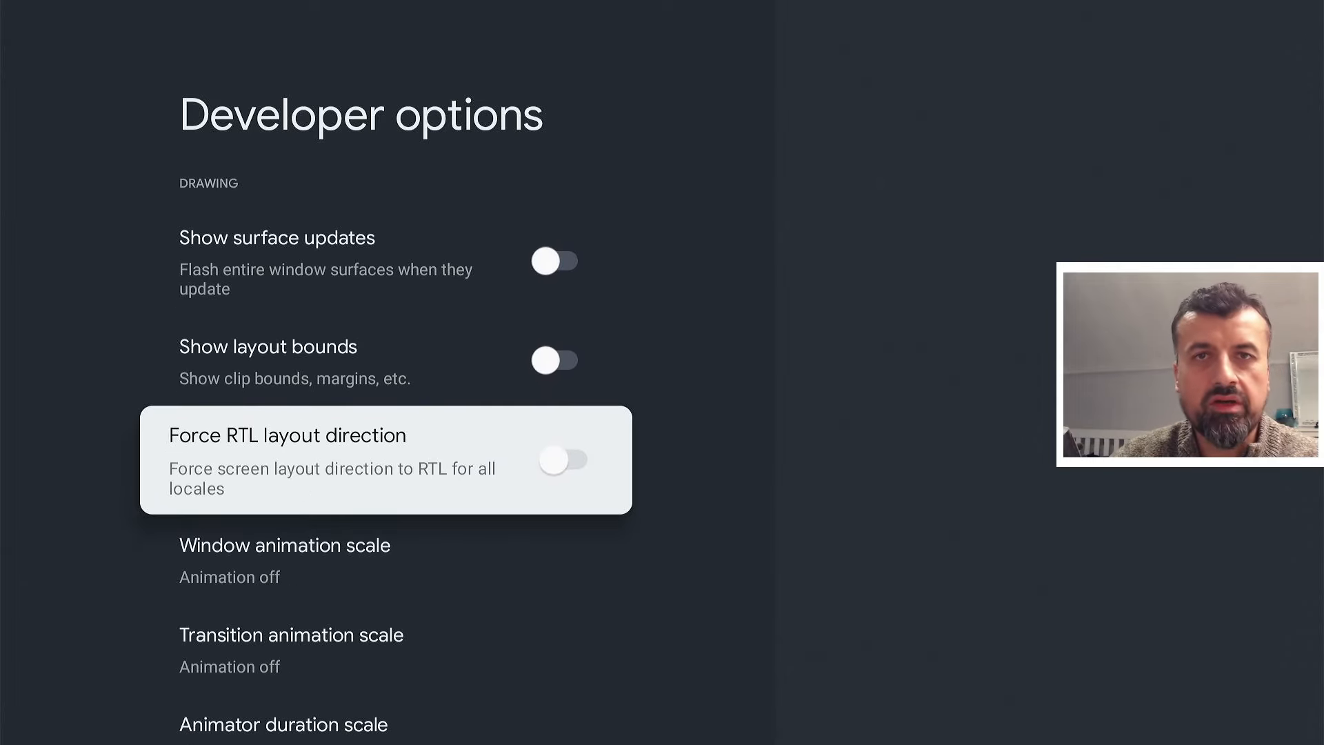
# - In Developer options, scroll past Media and Audio to 'Force allow apps on external'
pyautogui.click(283, 725)
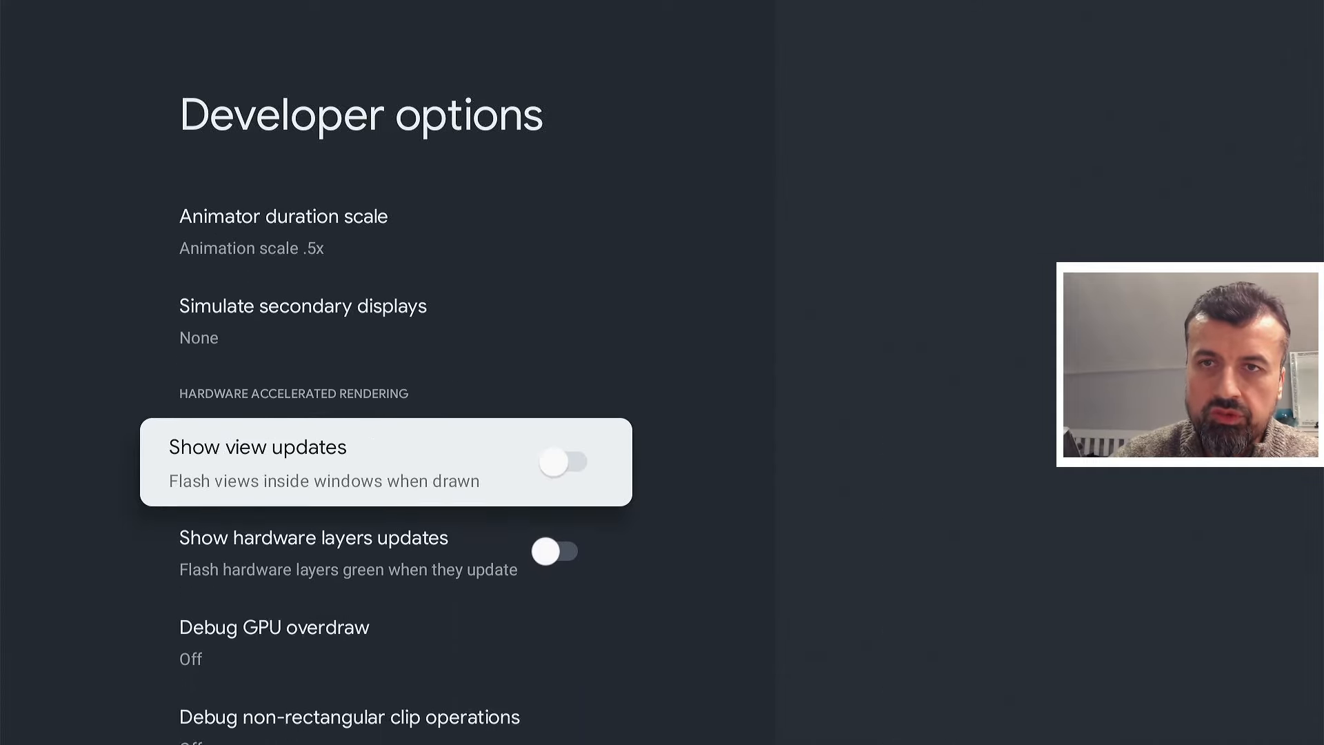
pyautogui.scroll(-3)
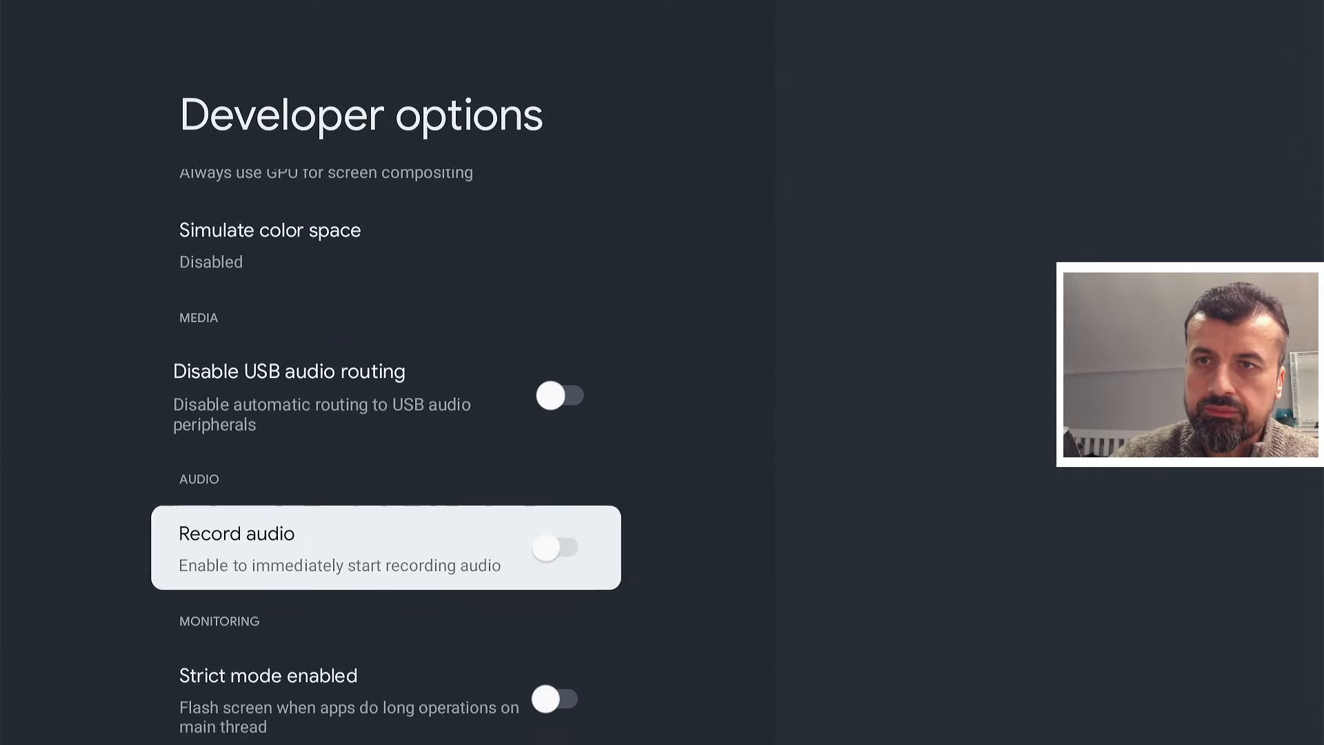
pyautogui.scroll(-3)
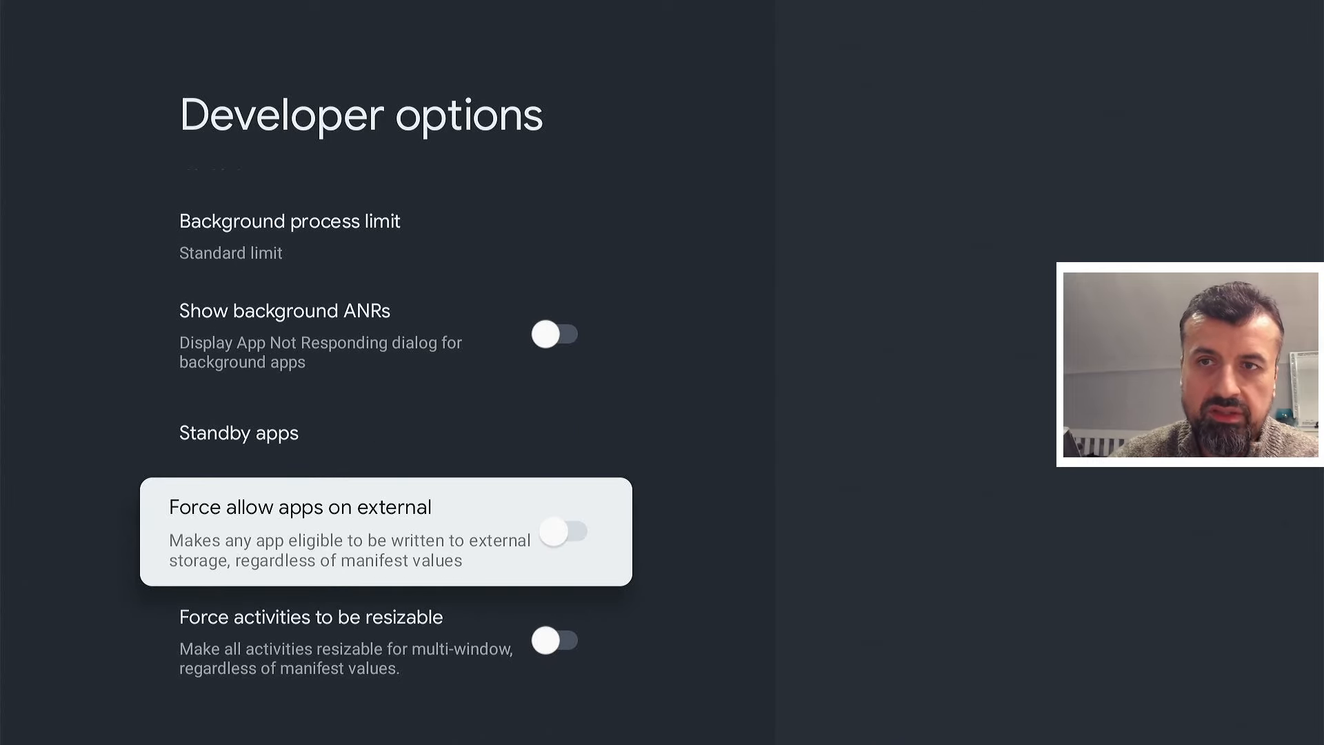
pyautogui.click(567, 531)
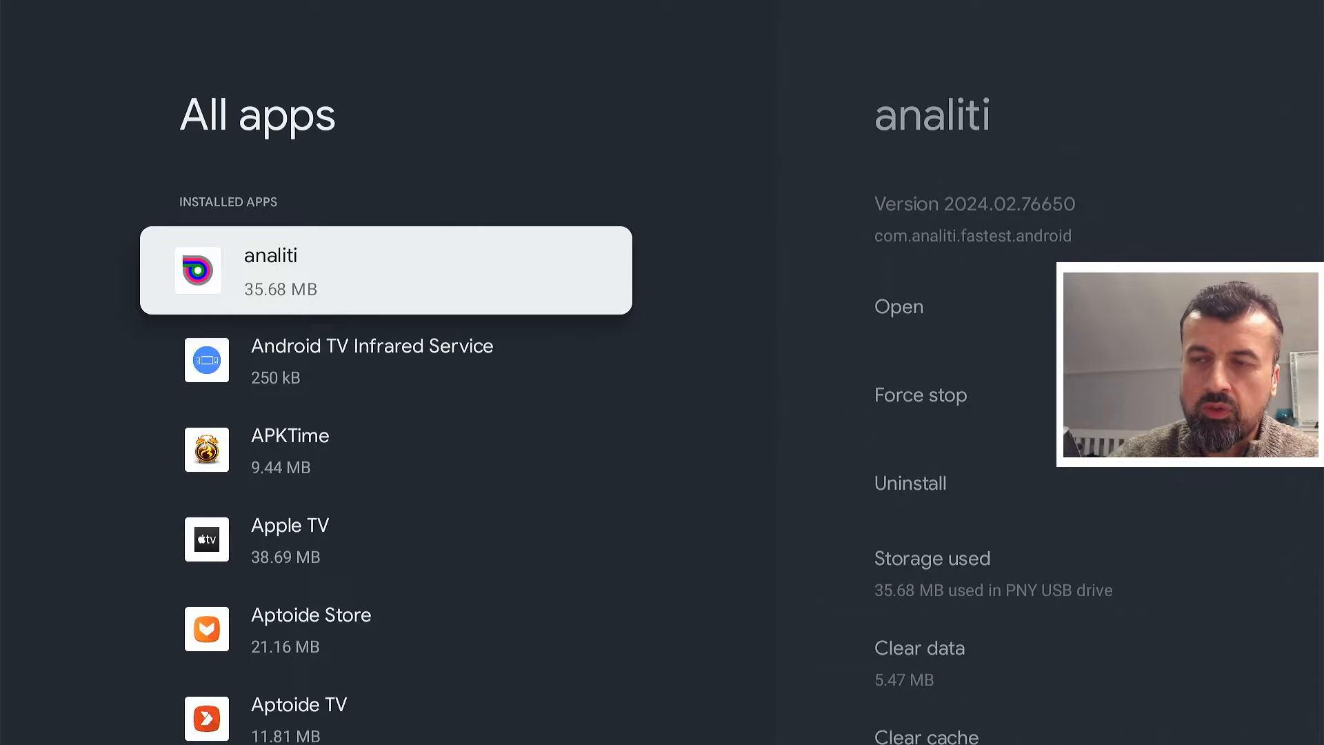
# - Check Storage used for apps like IPVanish and Downloader in All apps, then back out
pyautogui.scroll(-3)
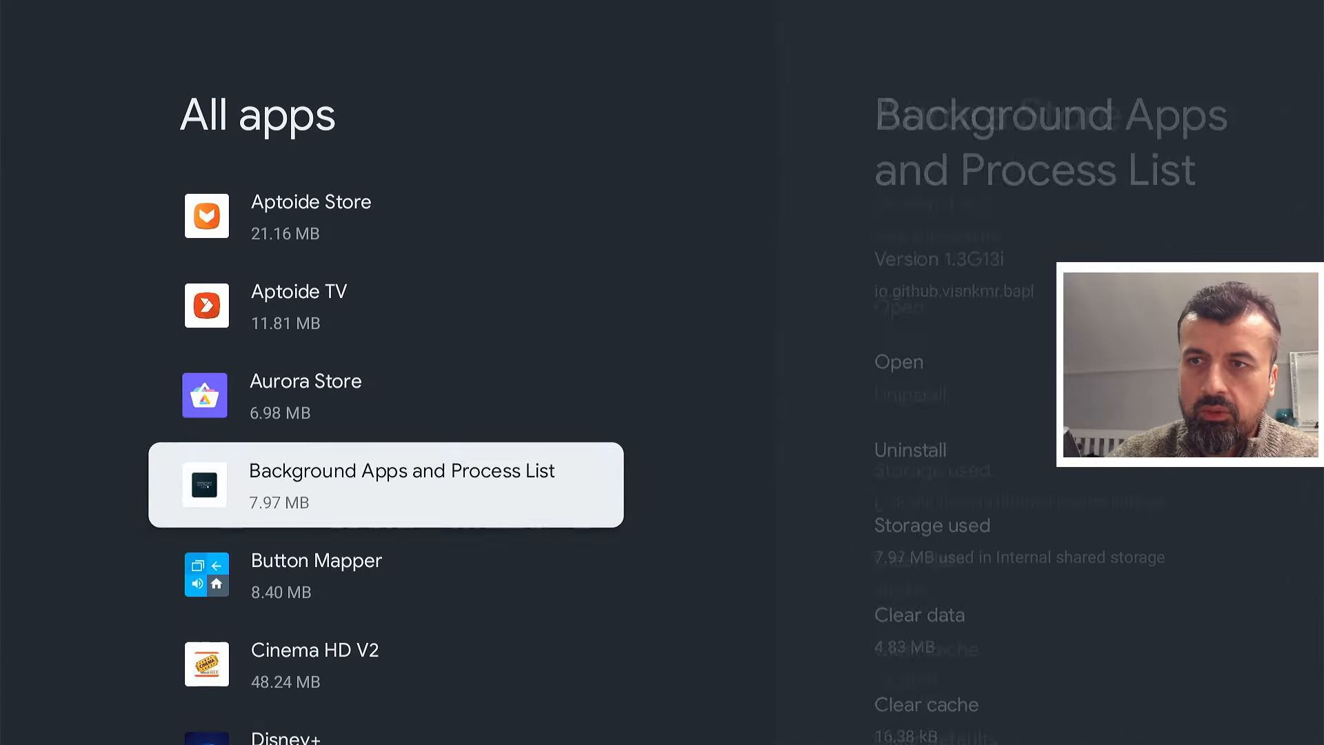
pyautogui.scroll(-3)
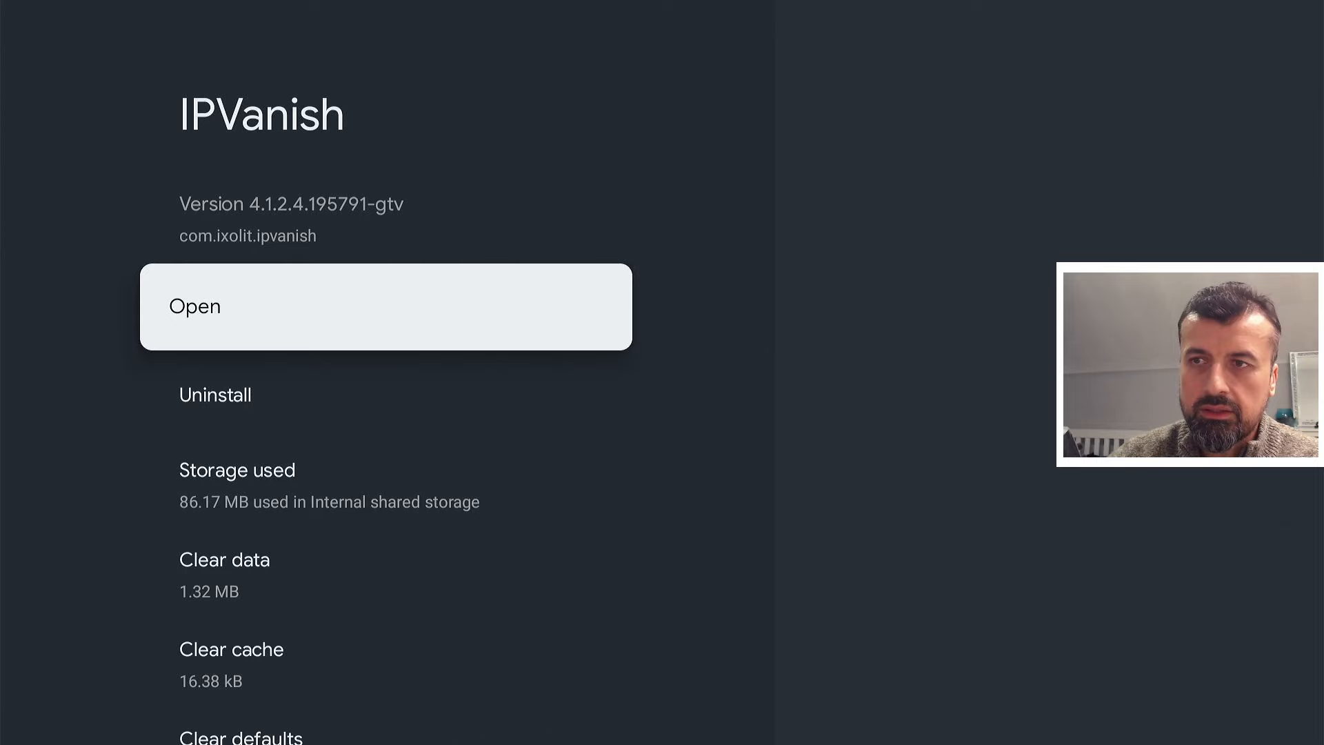
pyautogui.click(237, 470)
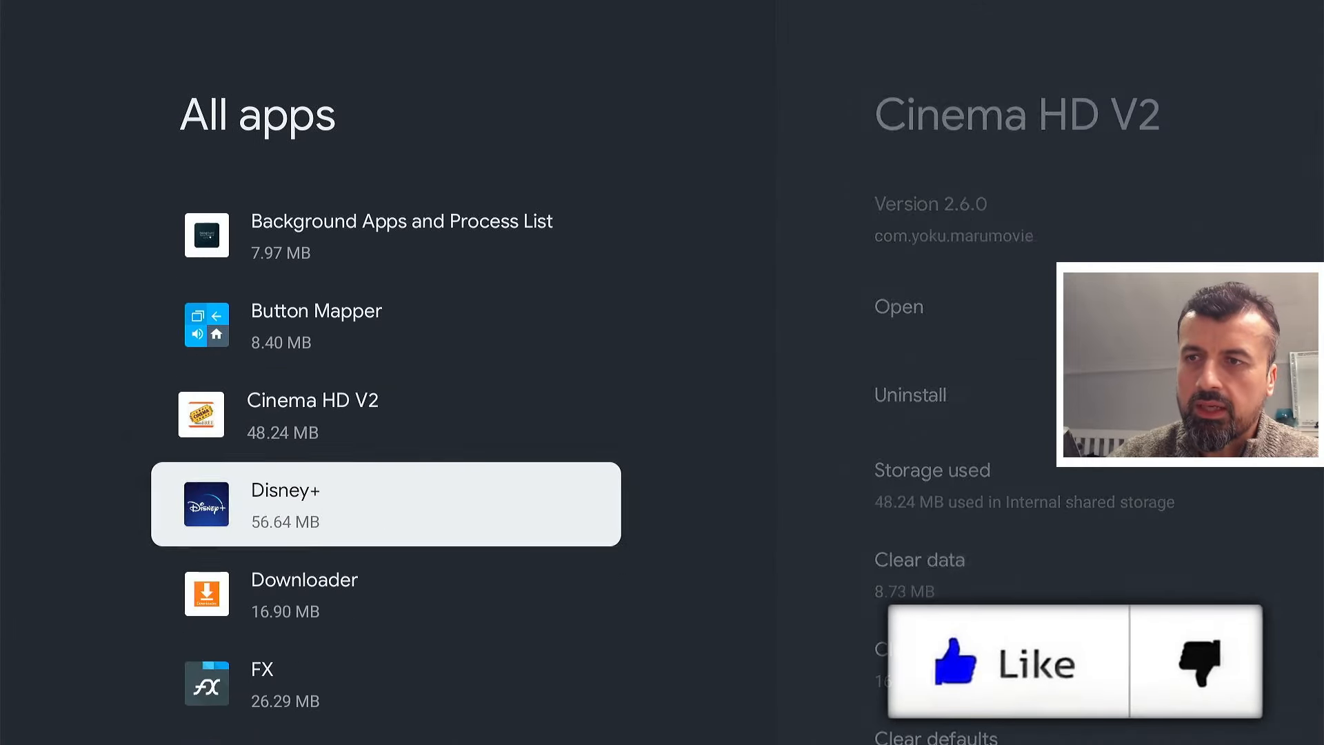
pyautogui.click(304, 594)
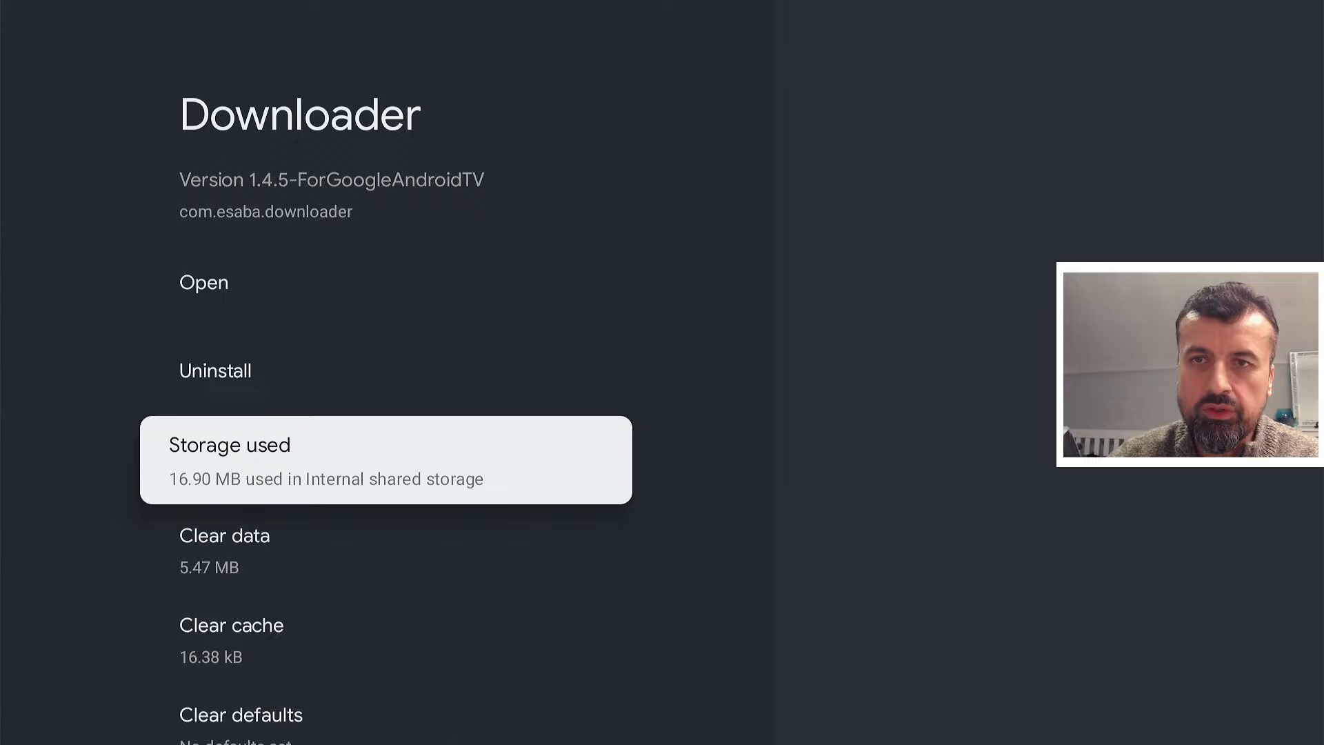
pyautogui.press('Back')
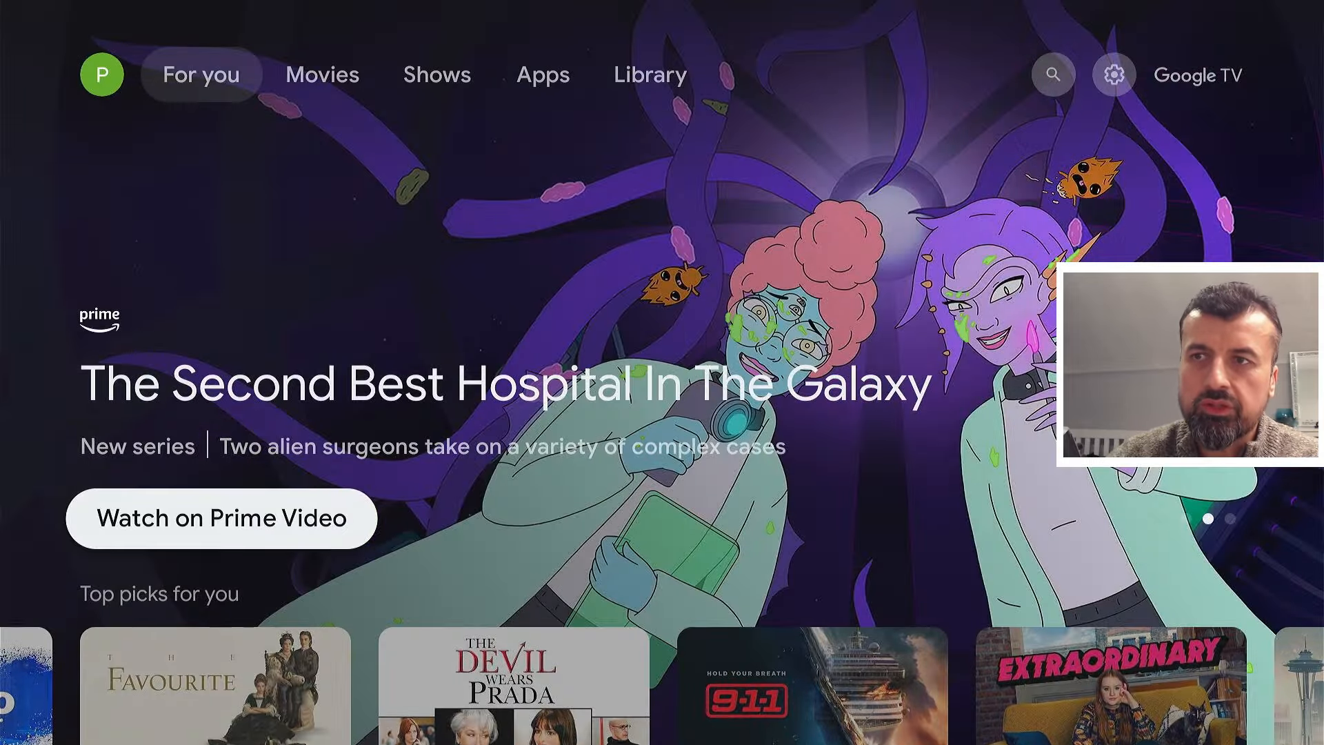
# - Browse the Projectivy Launcher's TV and mobile app rows, then return to For you
pyautogui.scroll(-3)
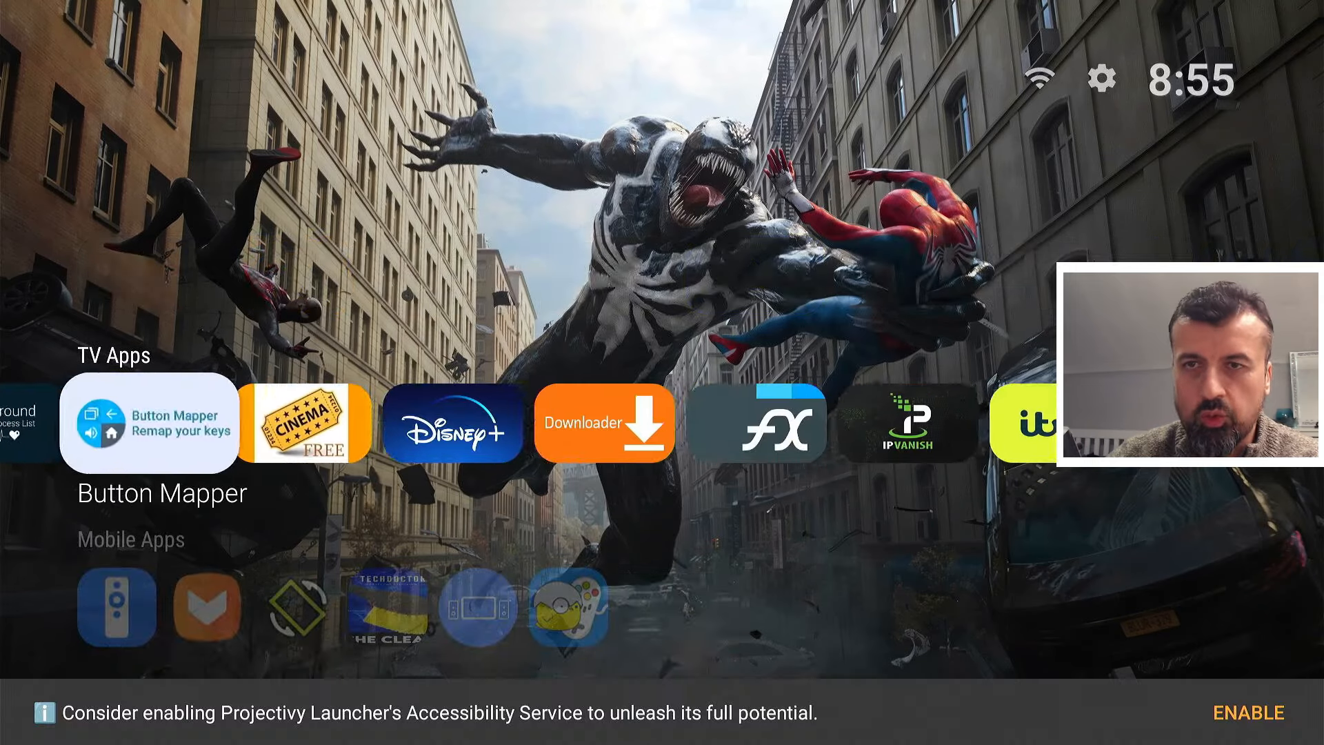
pyautogui.scroll(-3)
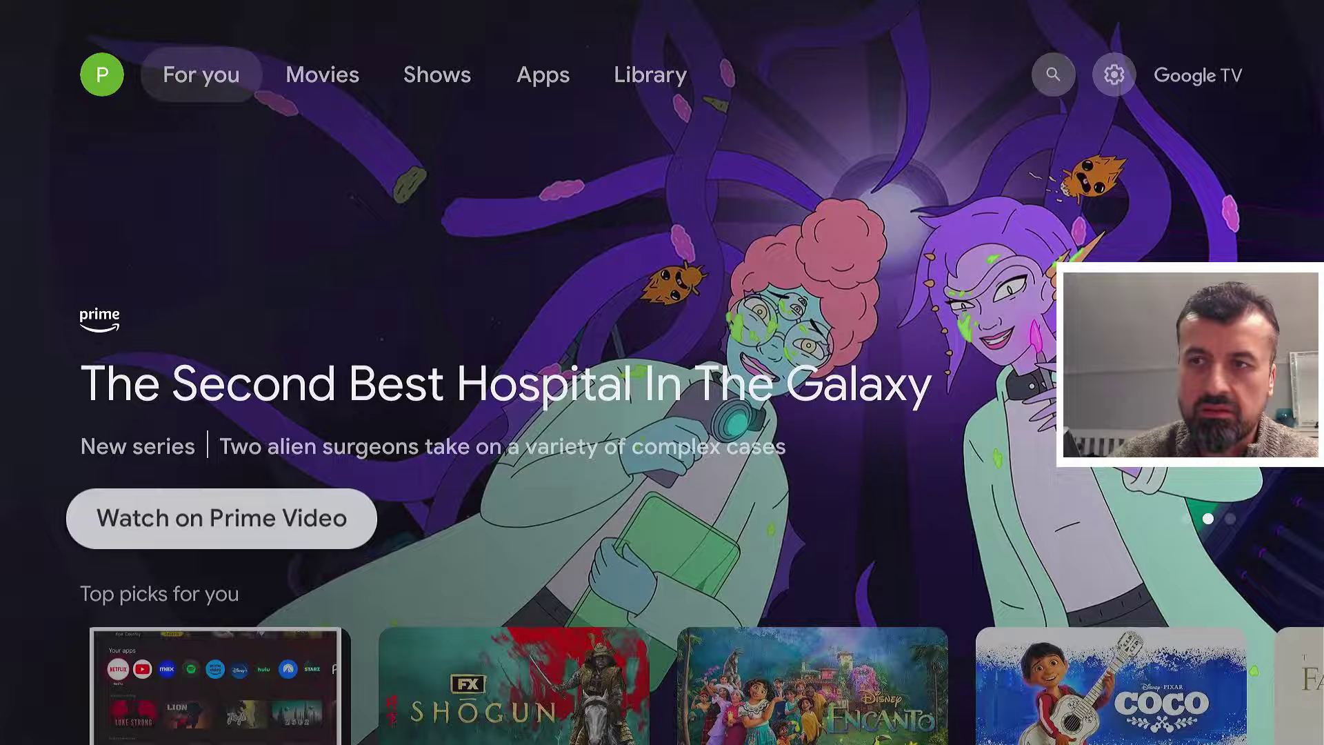
pyautogui.scroll(-3)
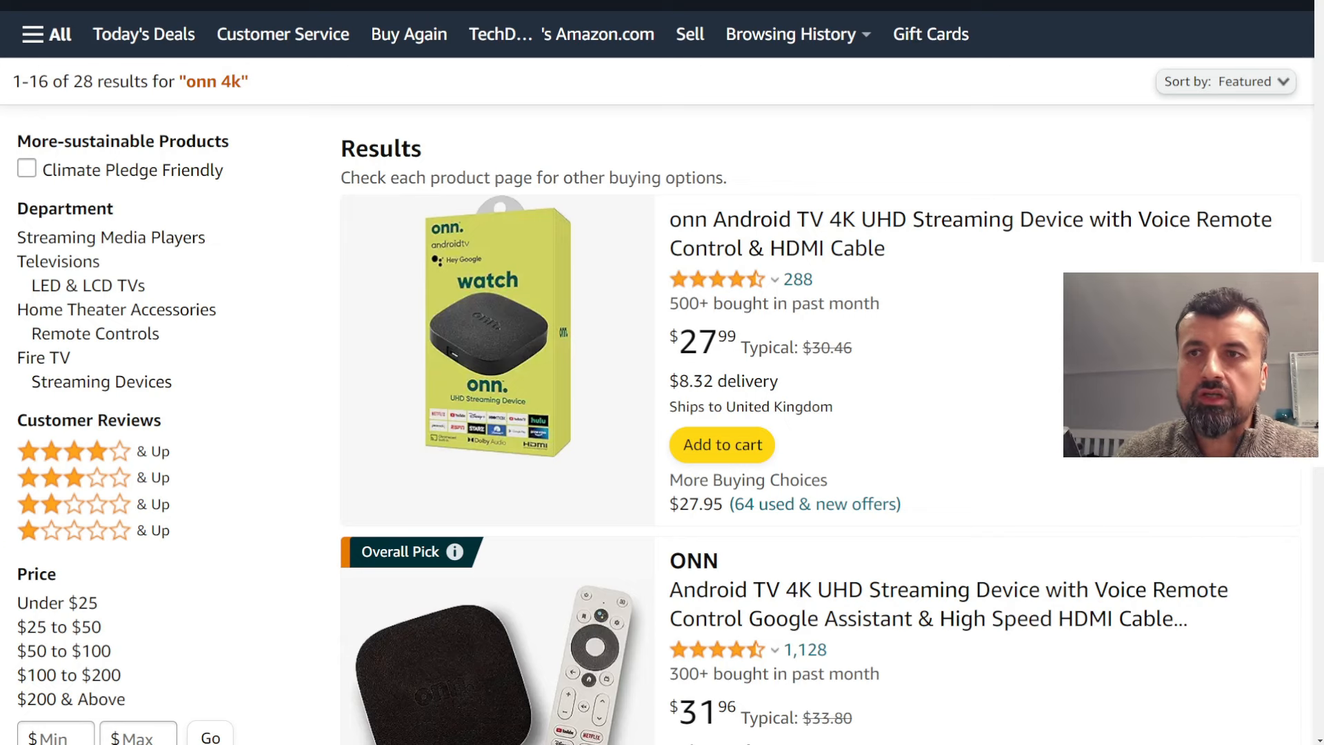
# - Scroll Amazon's 'onn 4k' results, topped by the $27.99 onn Android TV 4K device
pyautogui.scroll(-3)
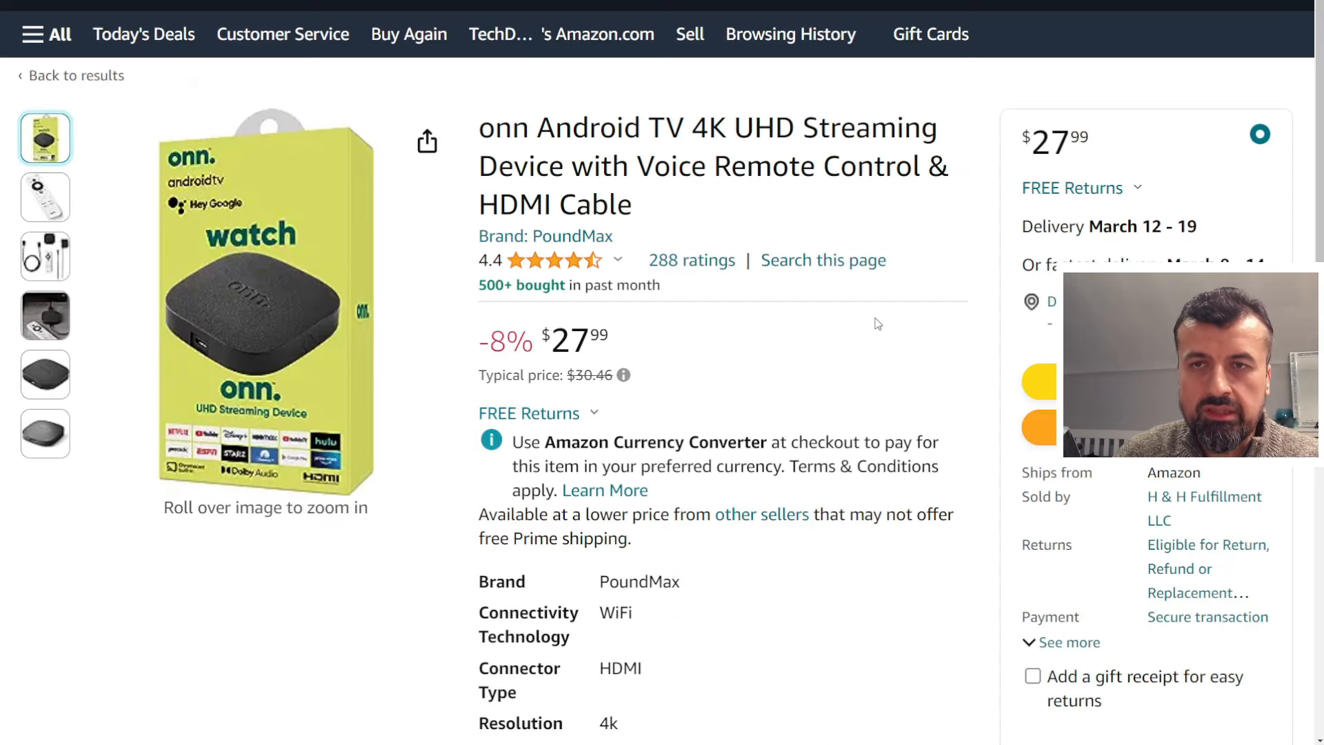
# - Review the onn product page: $27.99, delivery March 12–19, sold by H & H Fulfillment LLC
pyautogui.scroll(-3)
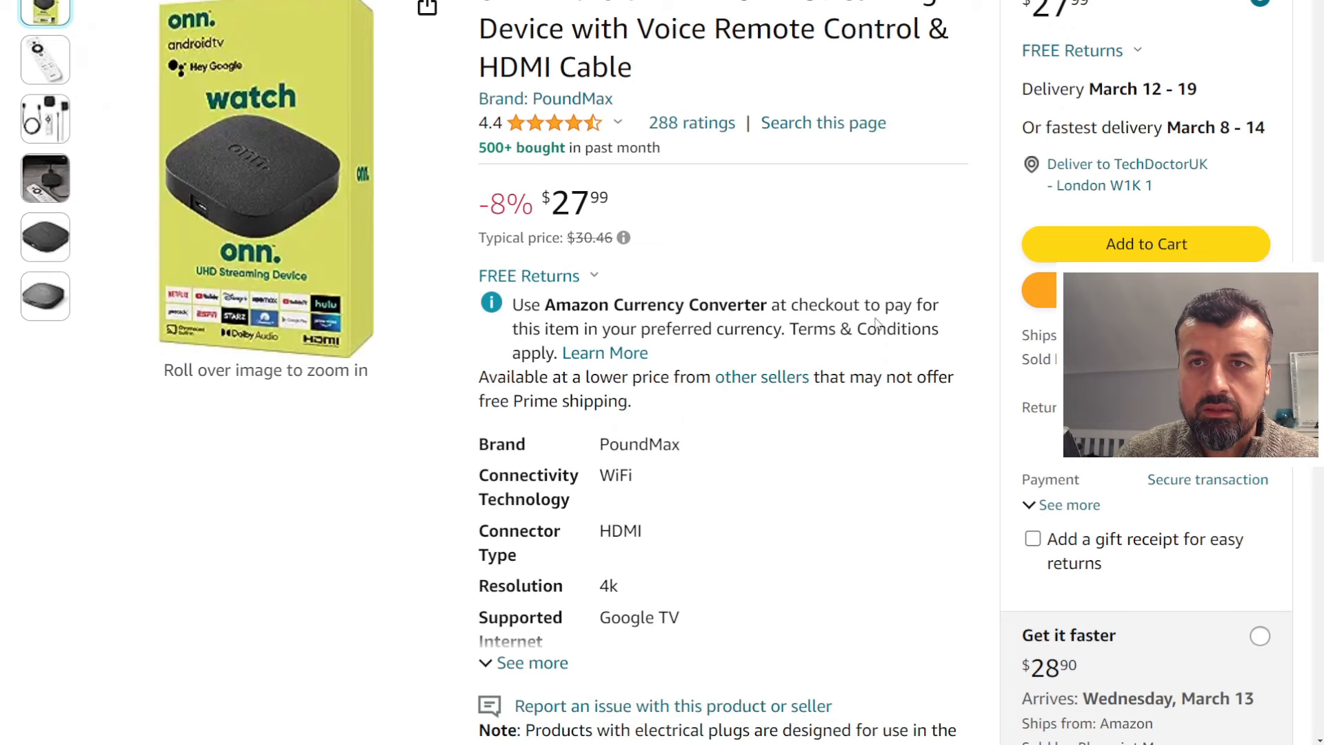
pyautogui.moveTo(1102, 186)
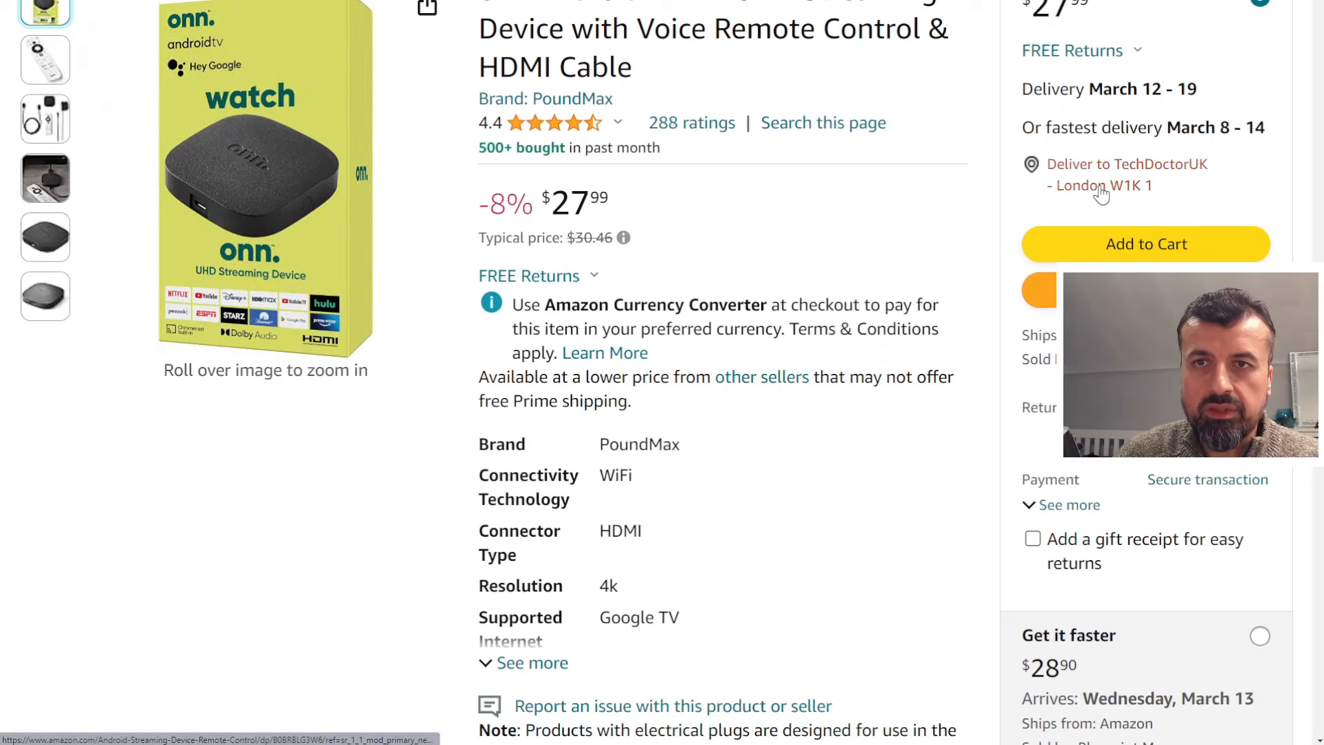
pyautogui.moveTo(945, 332)
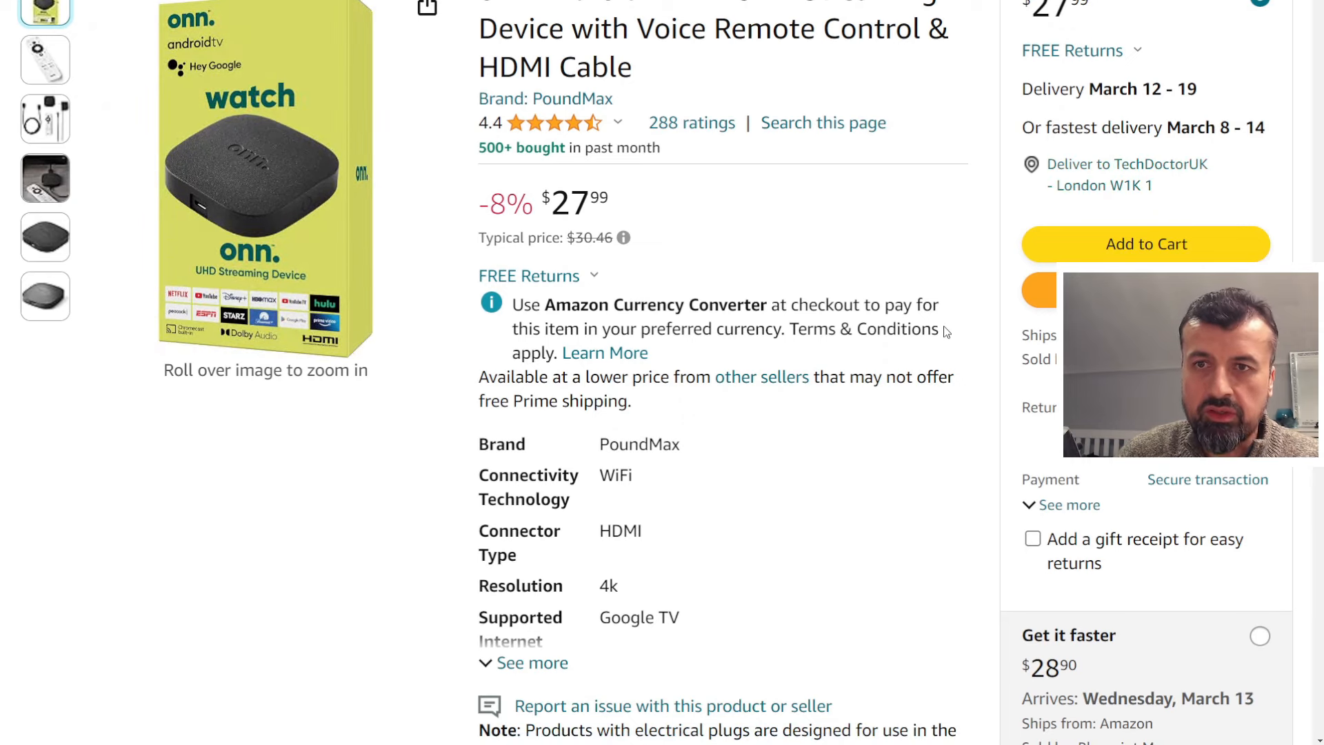
pyautogui.scroll(3)
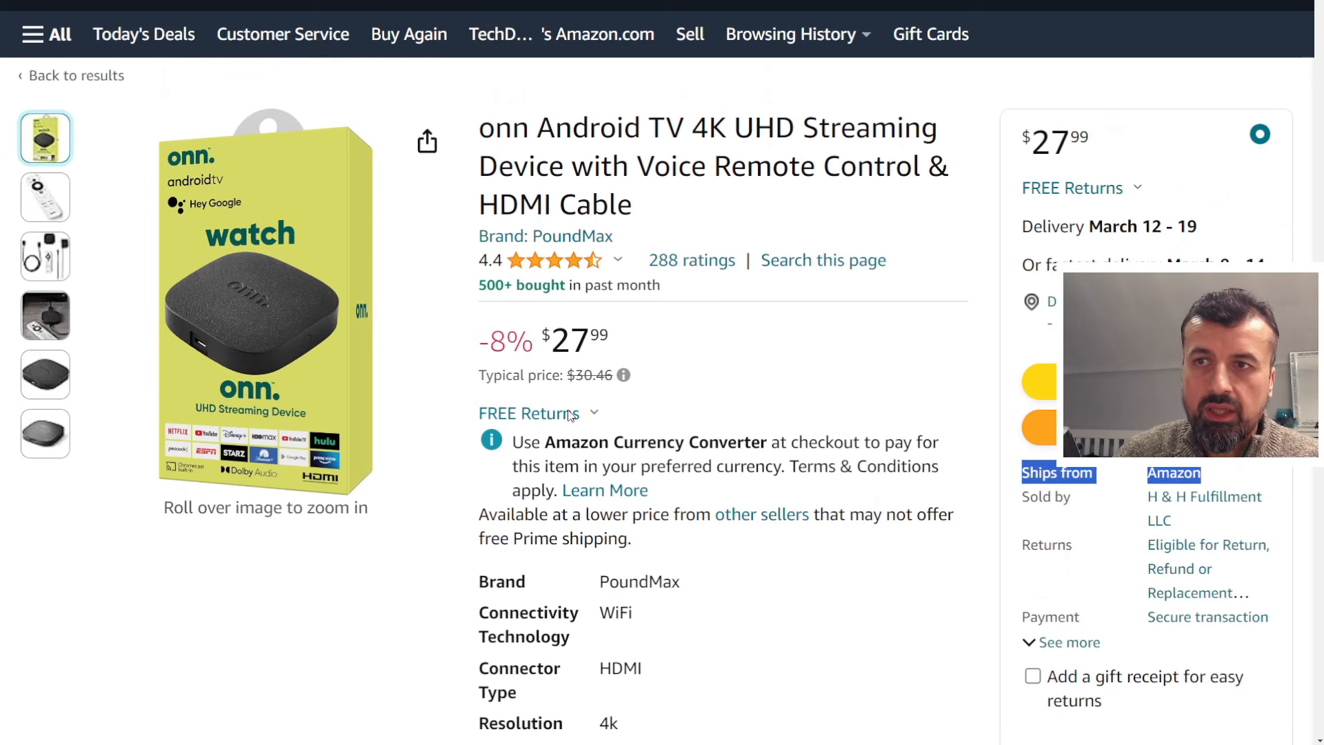
pyautogui.moveTo(619, 356)
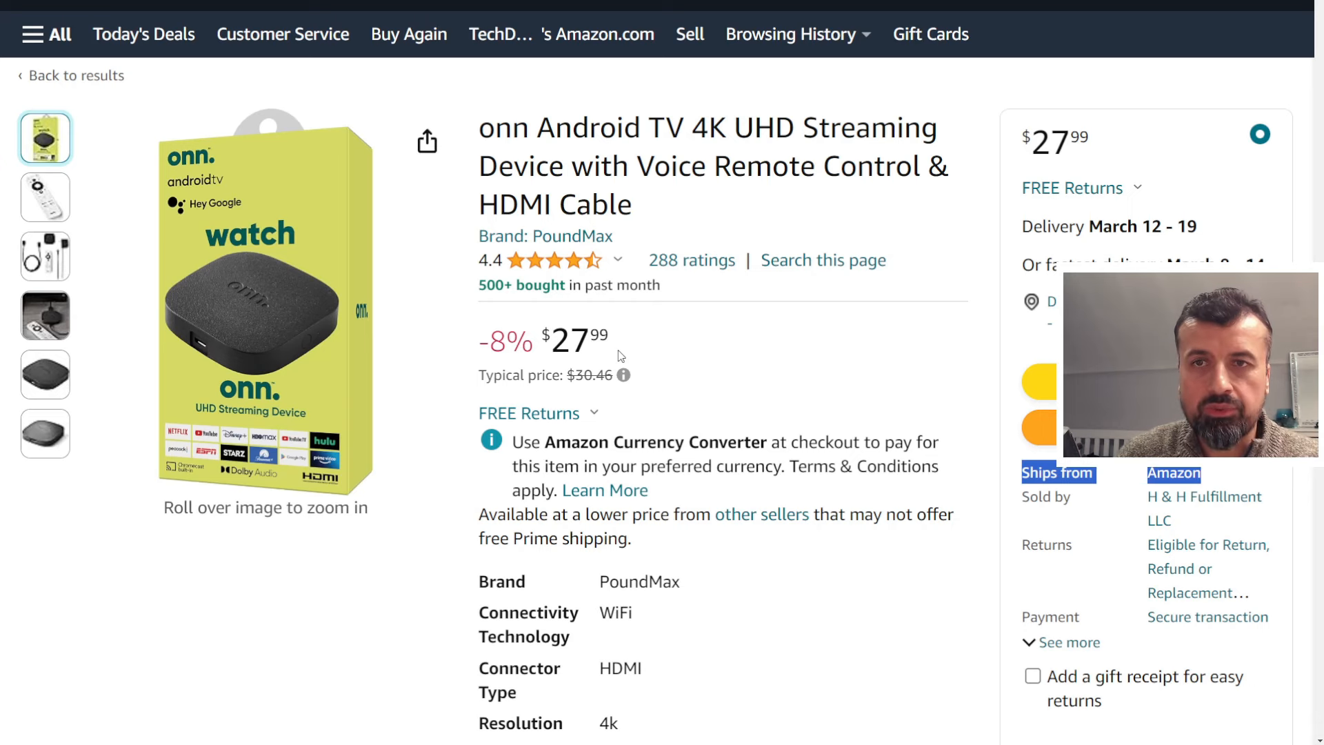
pyautogui.moveTo(642, 207)
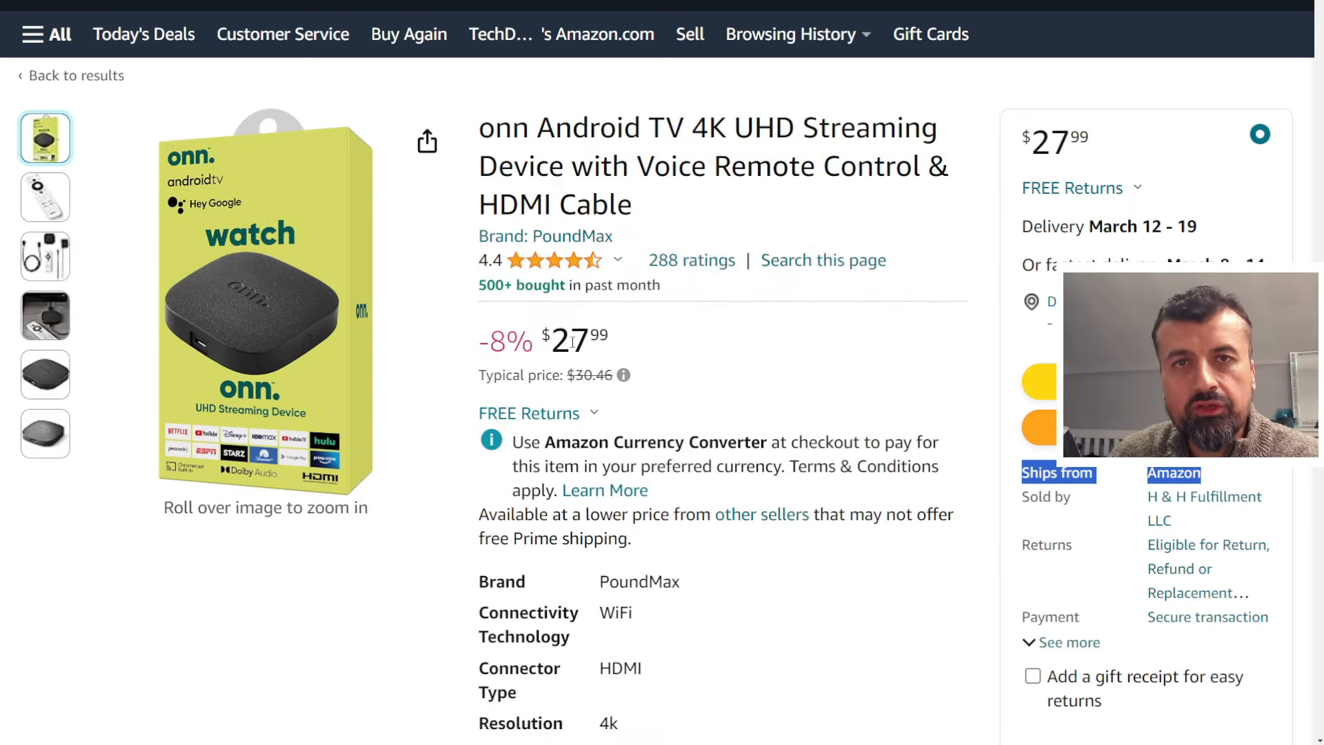
pyautogui.moveTo(263, 253)
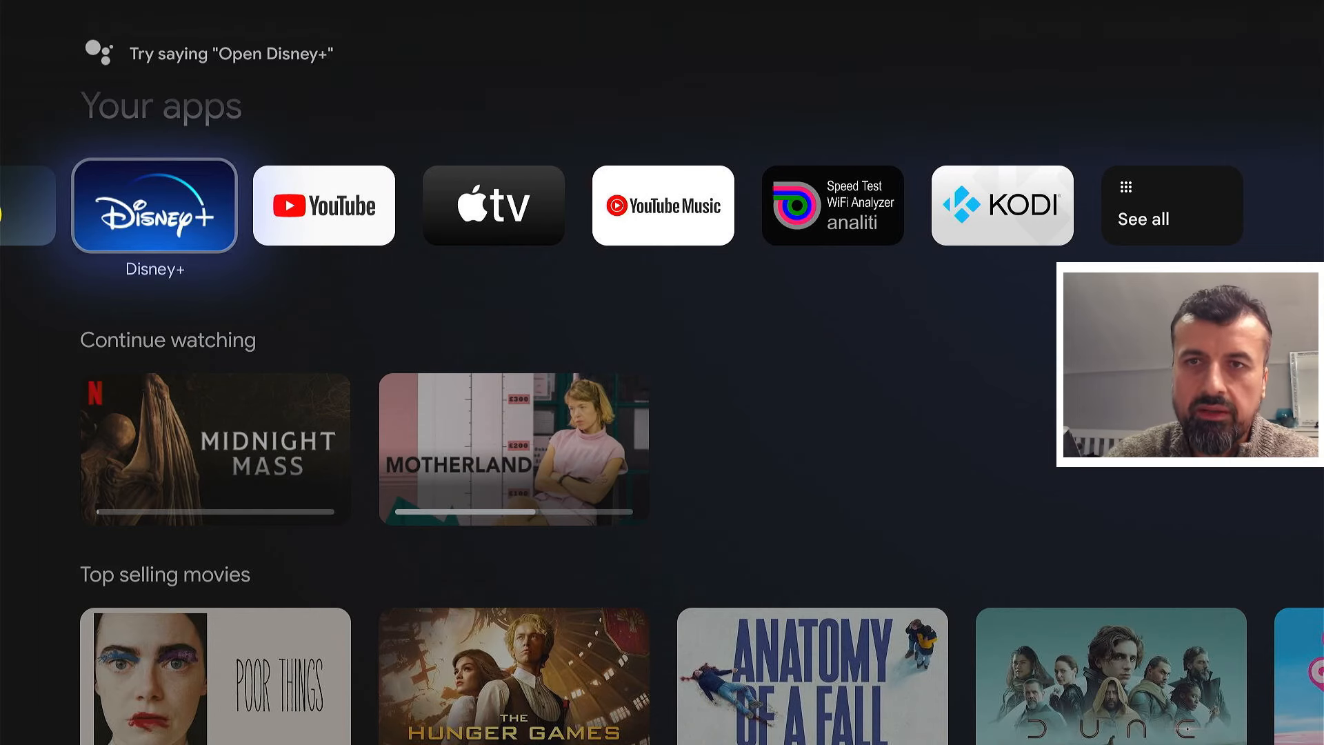
# - Move along Your apps to analiti and launch its Wi-Fi speed test
pyautogui.hscroll(-3)
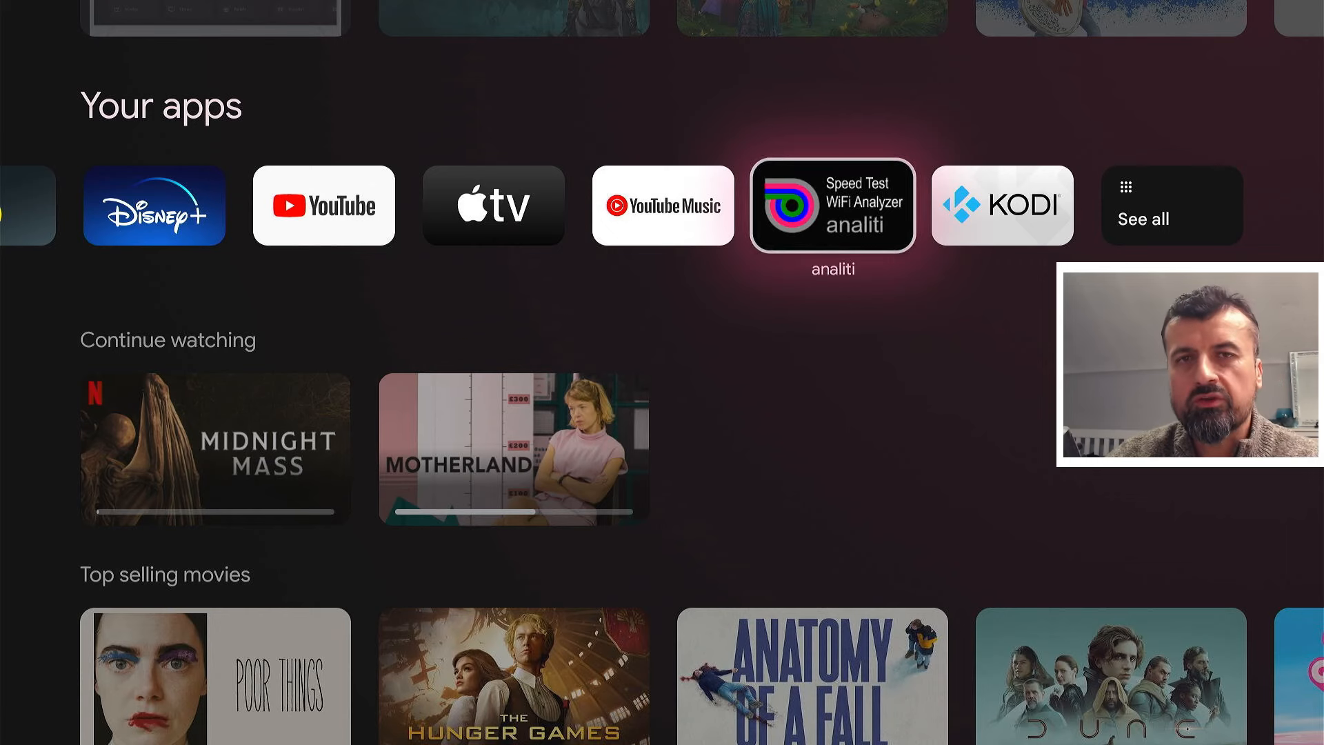
pyautogui.click(832, 205)
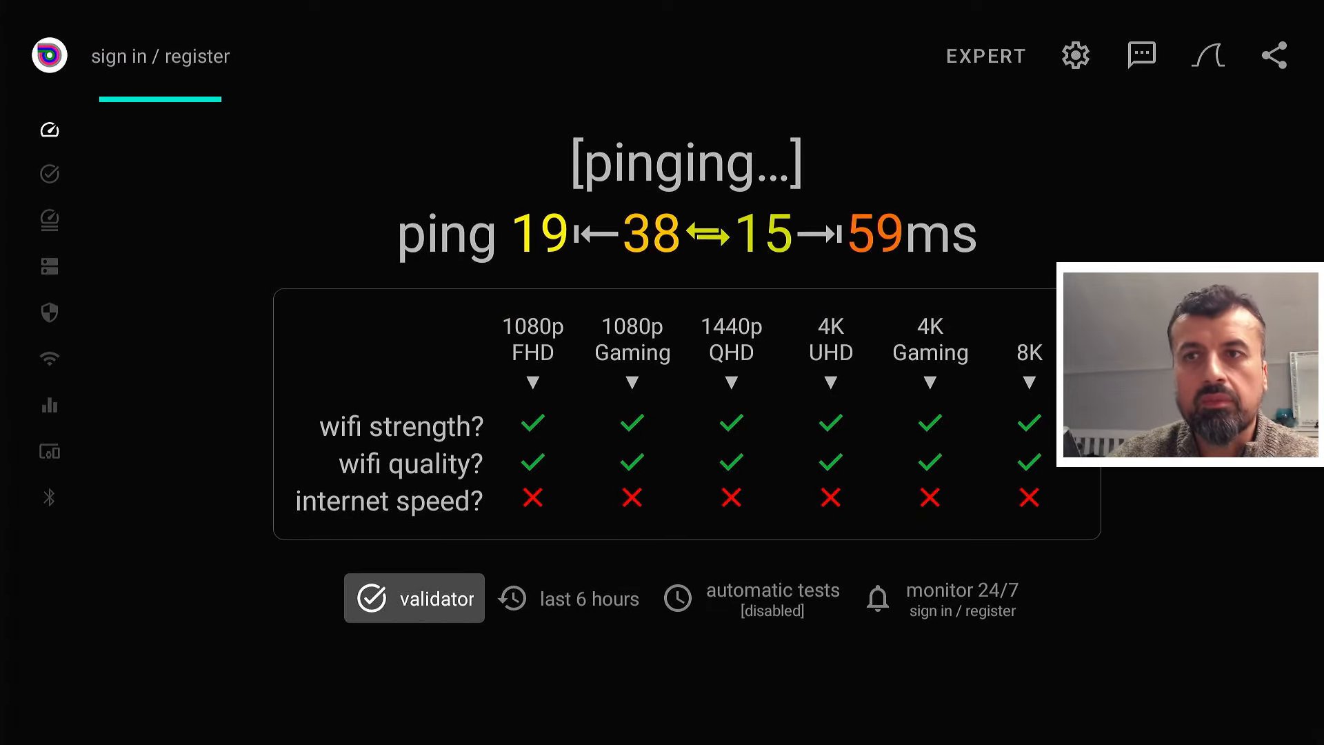